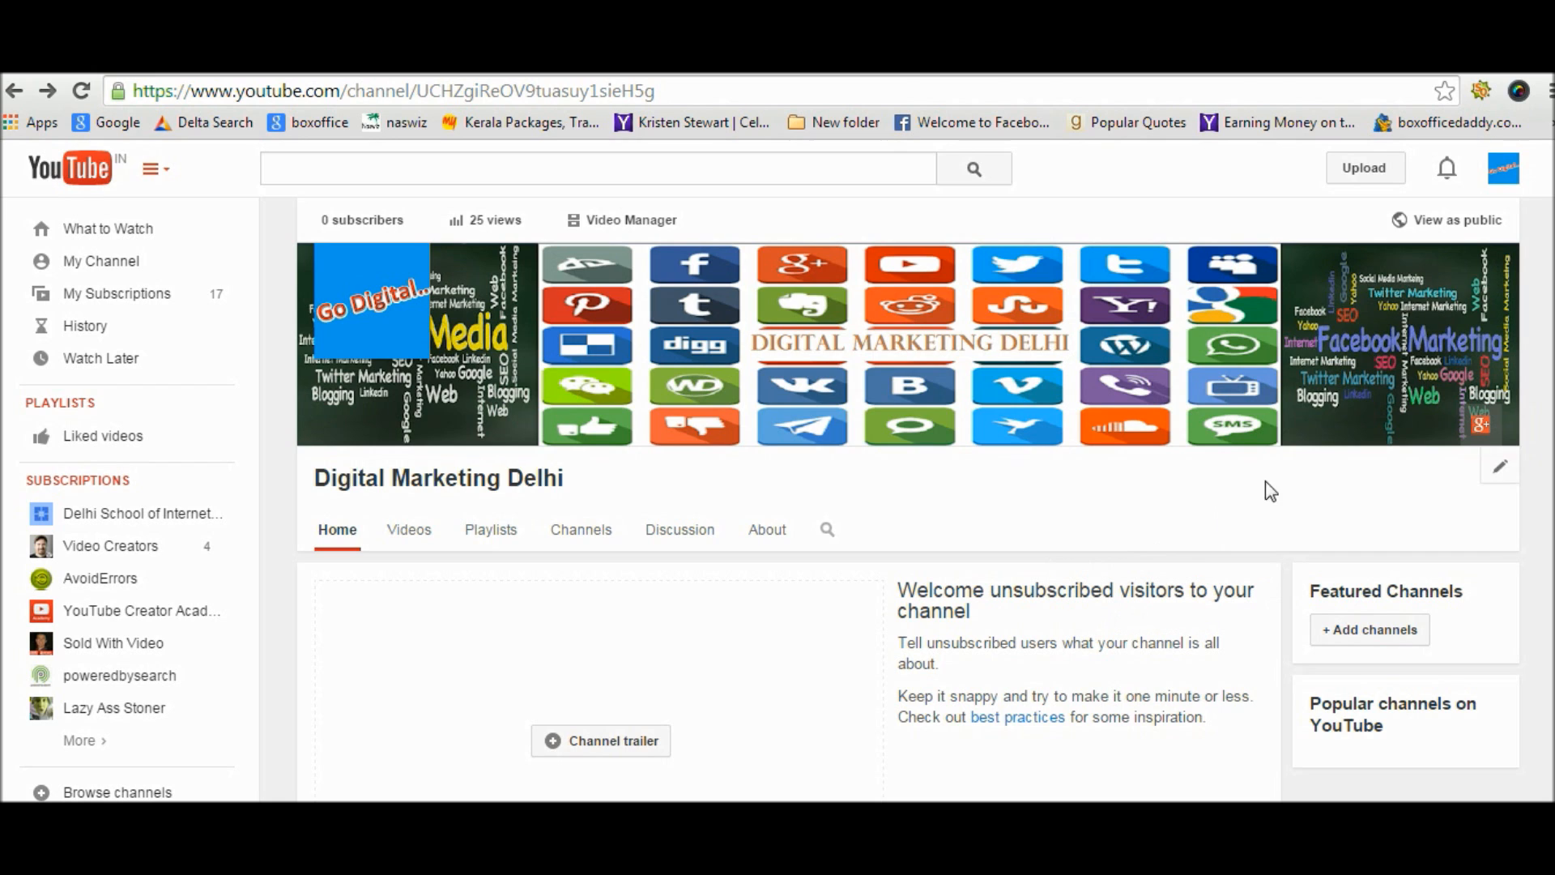
mouse_move(1544, 302)
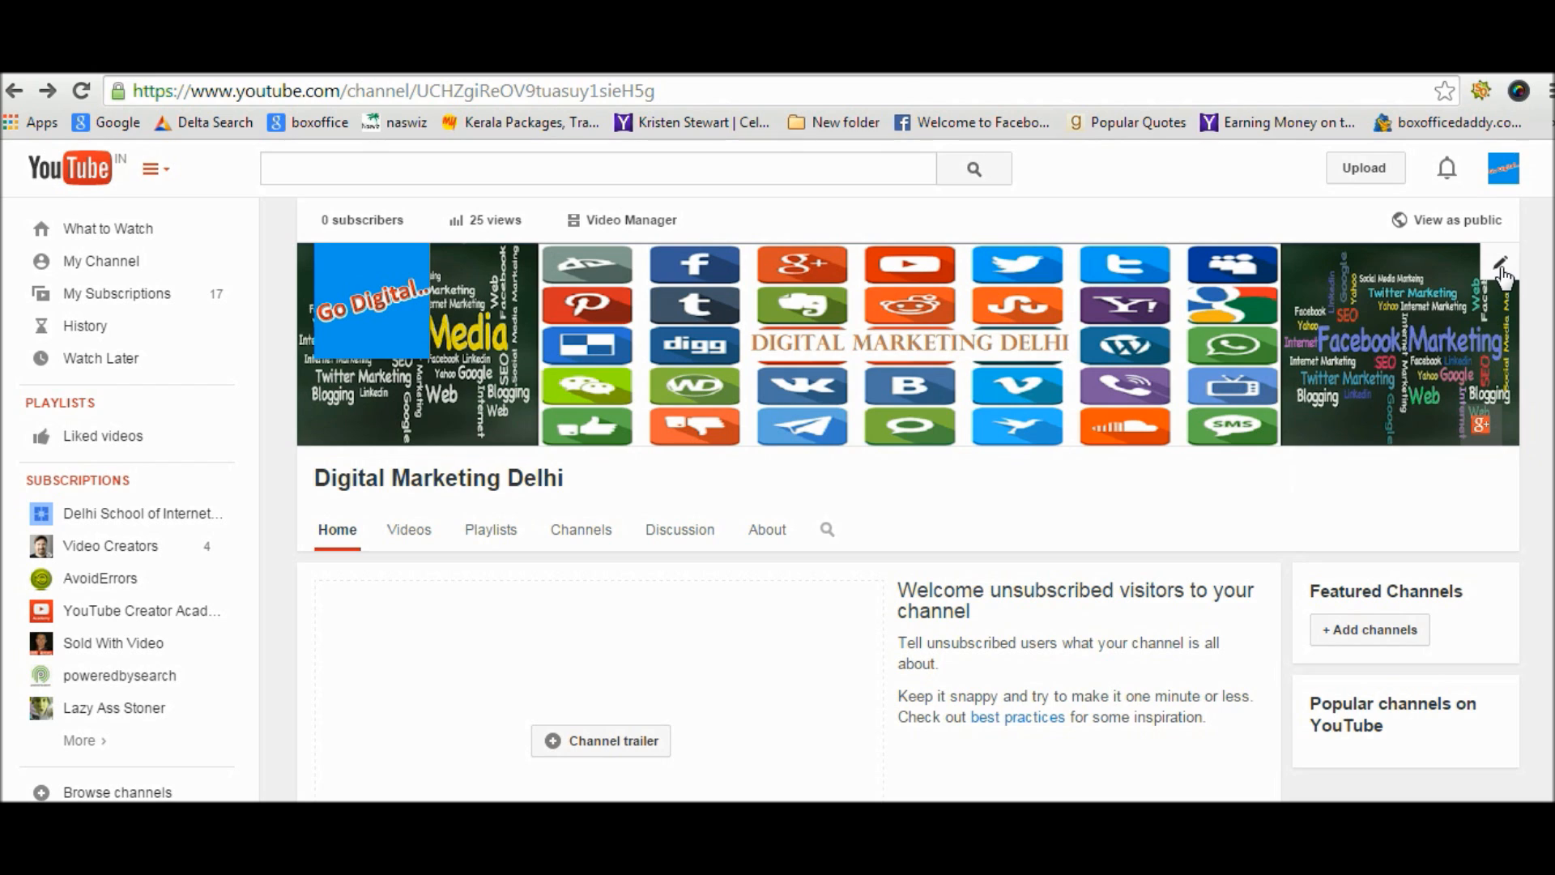
- Bring up the channel art's edit options to reach the link editor
left_click(1500, 264)
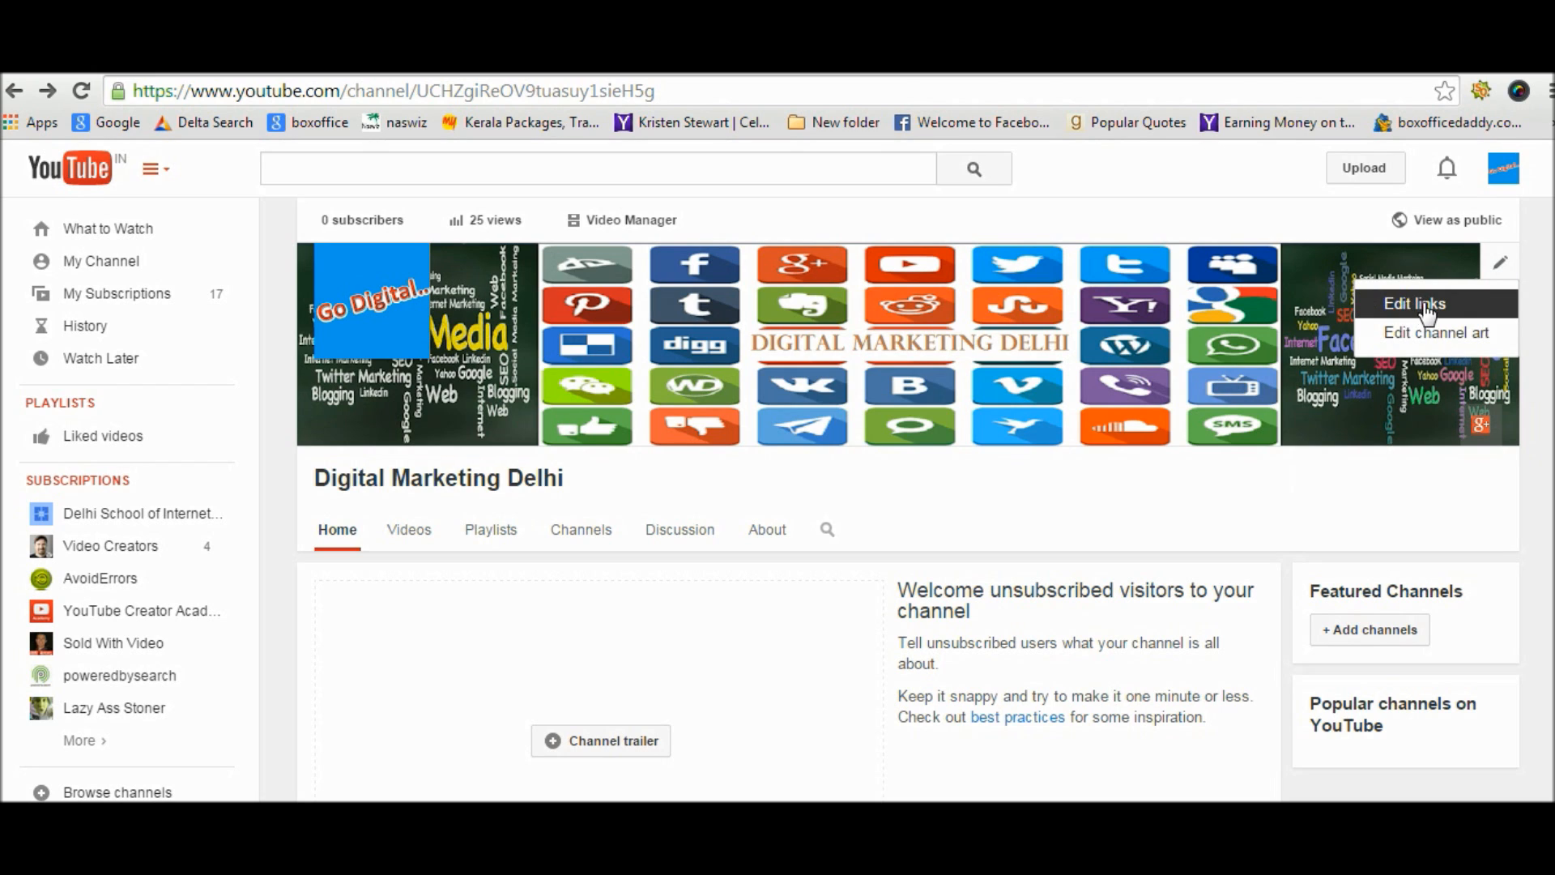
mouse_move(1421, 316)
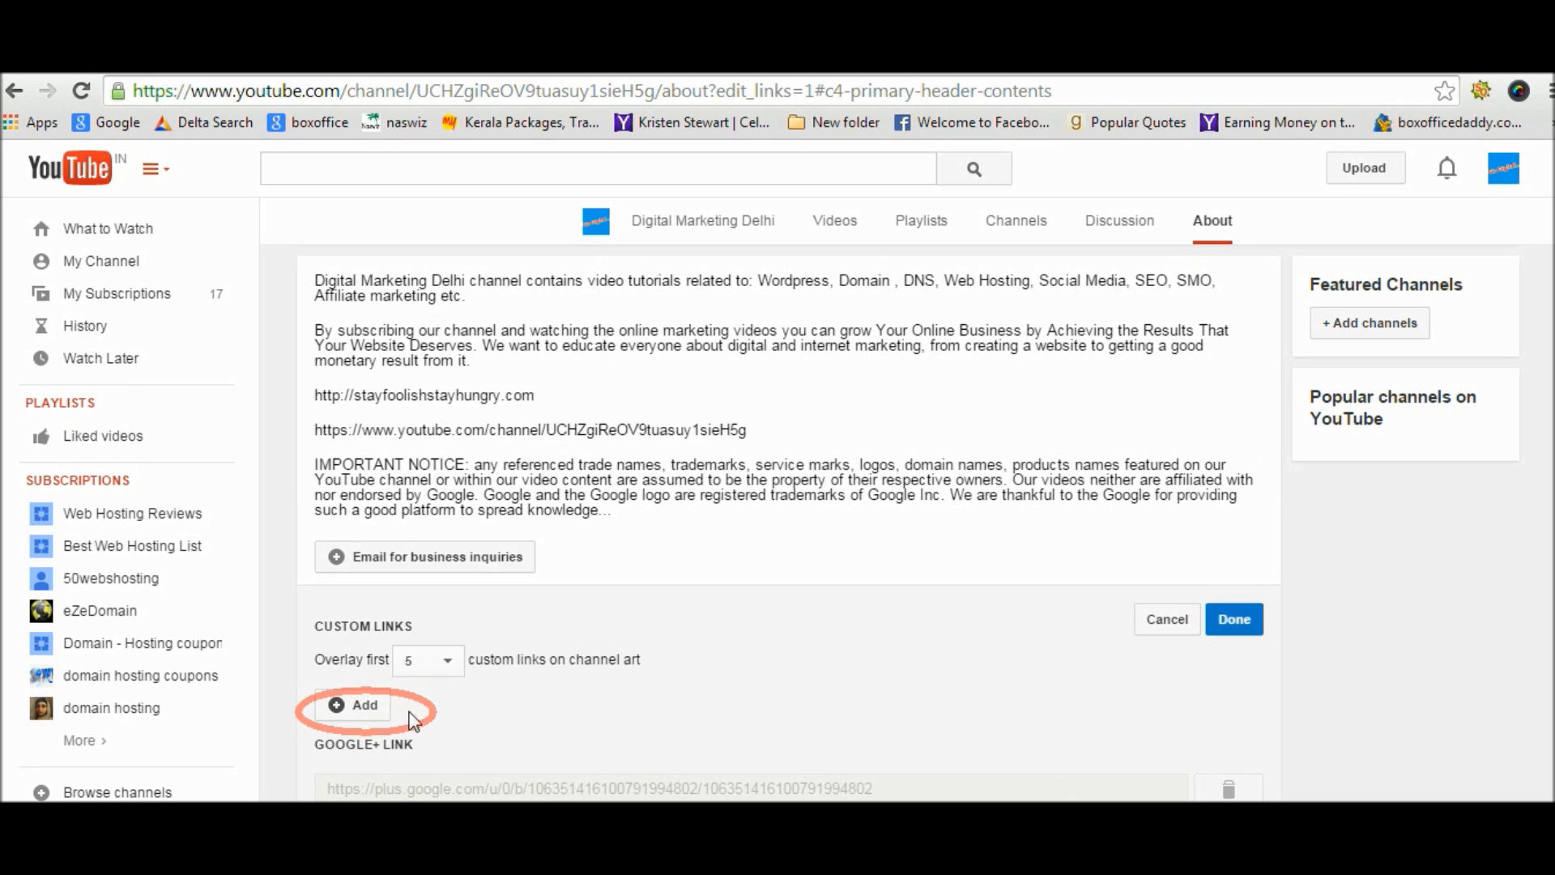
- Add a custom link row titled 'Twitter' and head to Twitter to find the profile URL
left_click(353, 704)
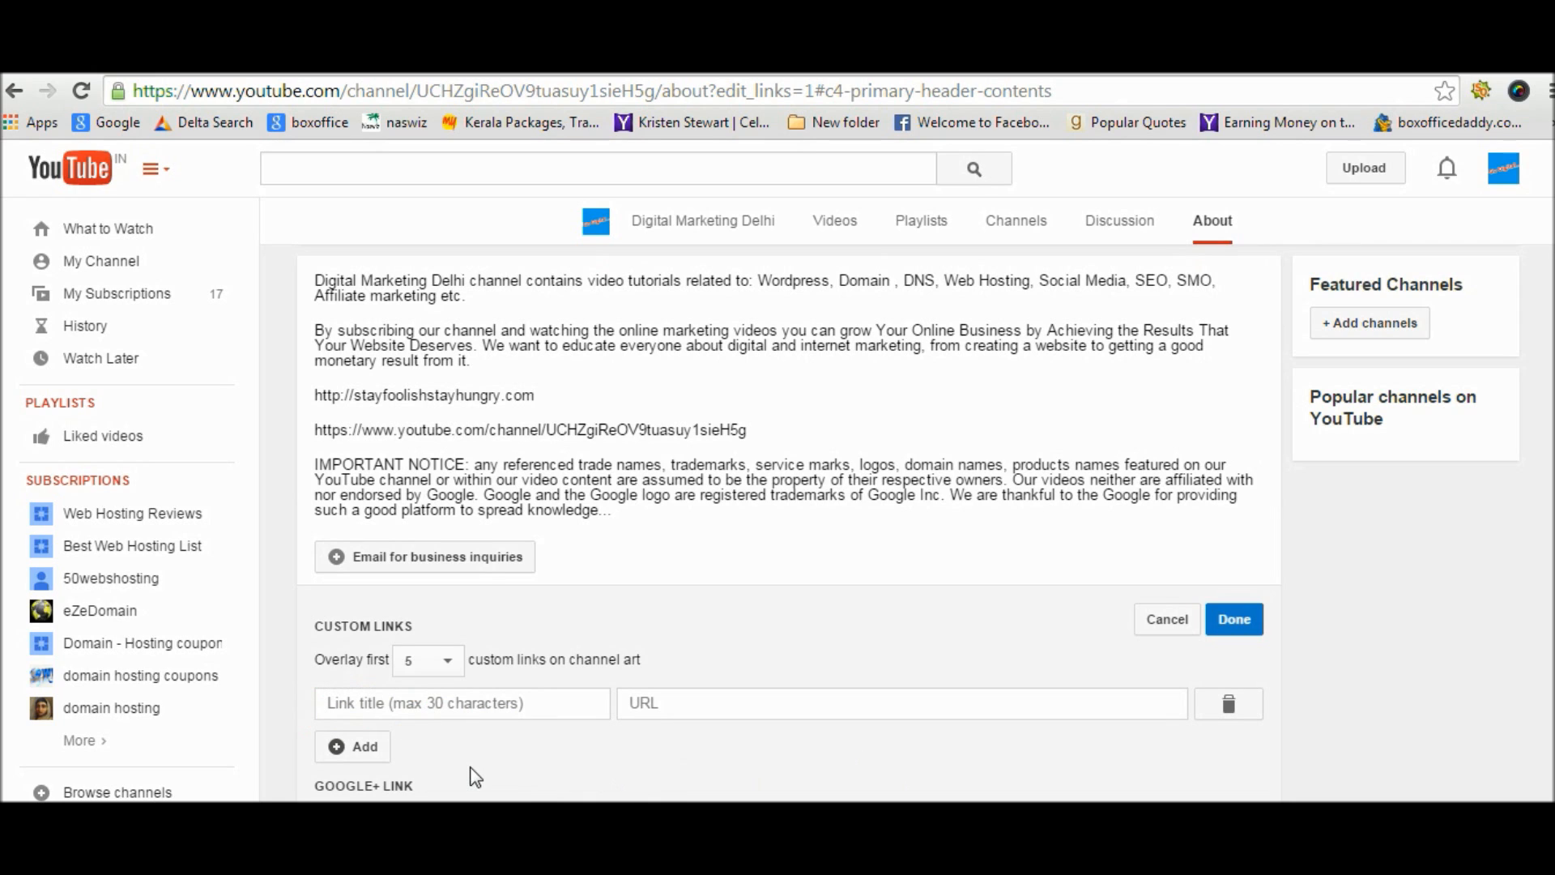
left_click(462, 701)
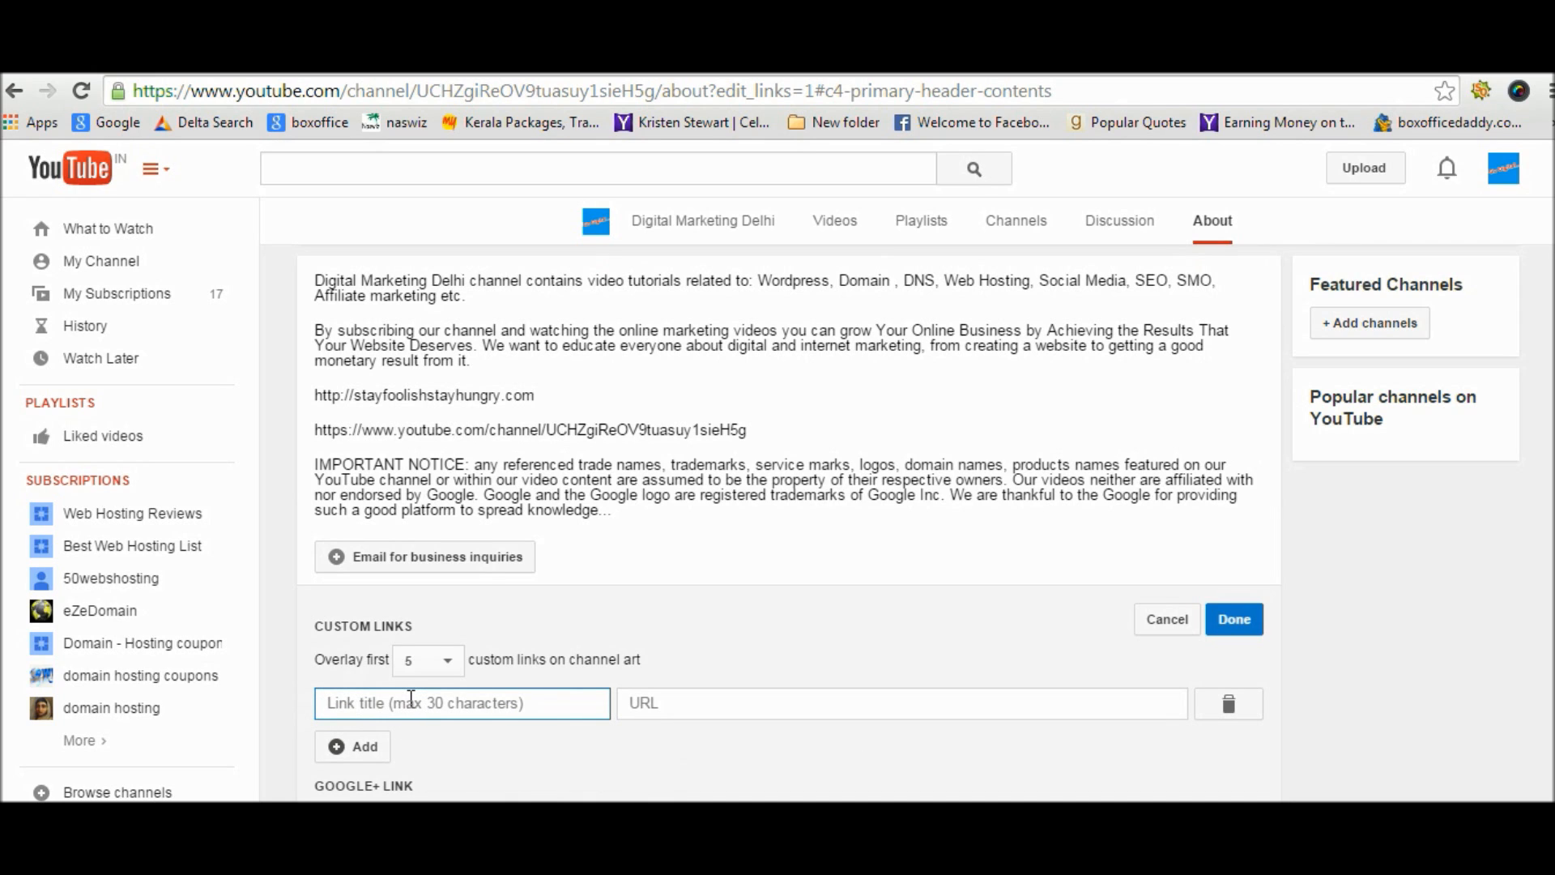
type("T")
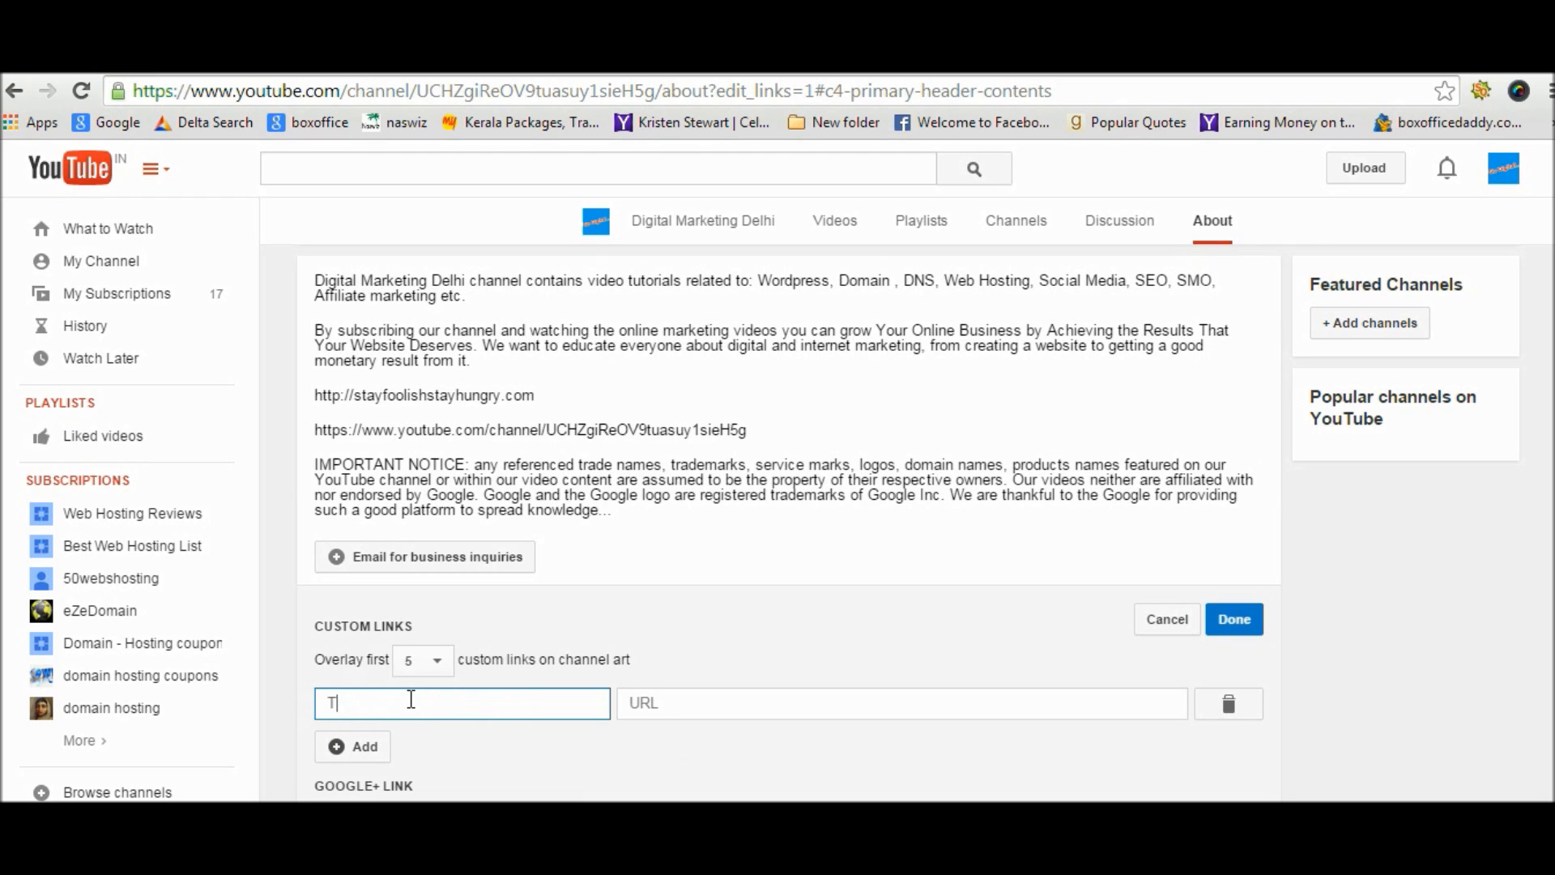
type("witter")
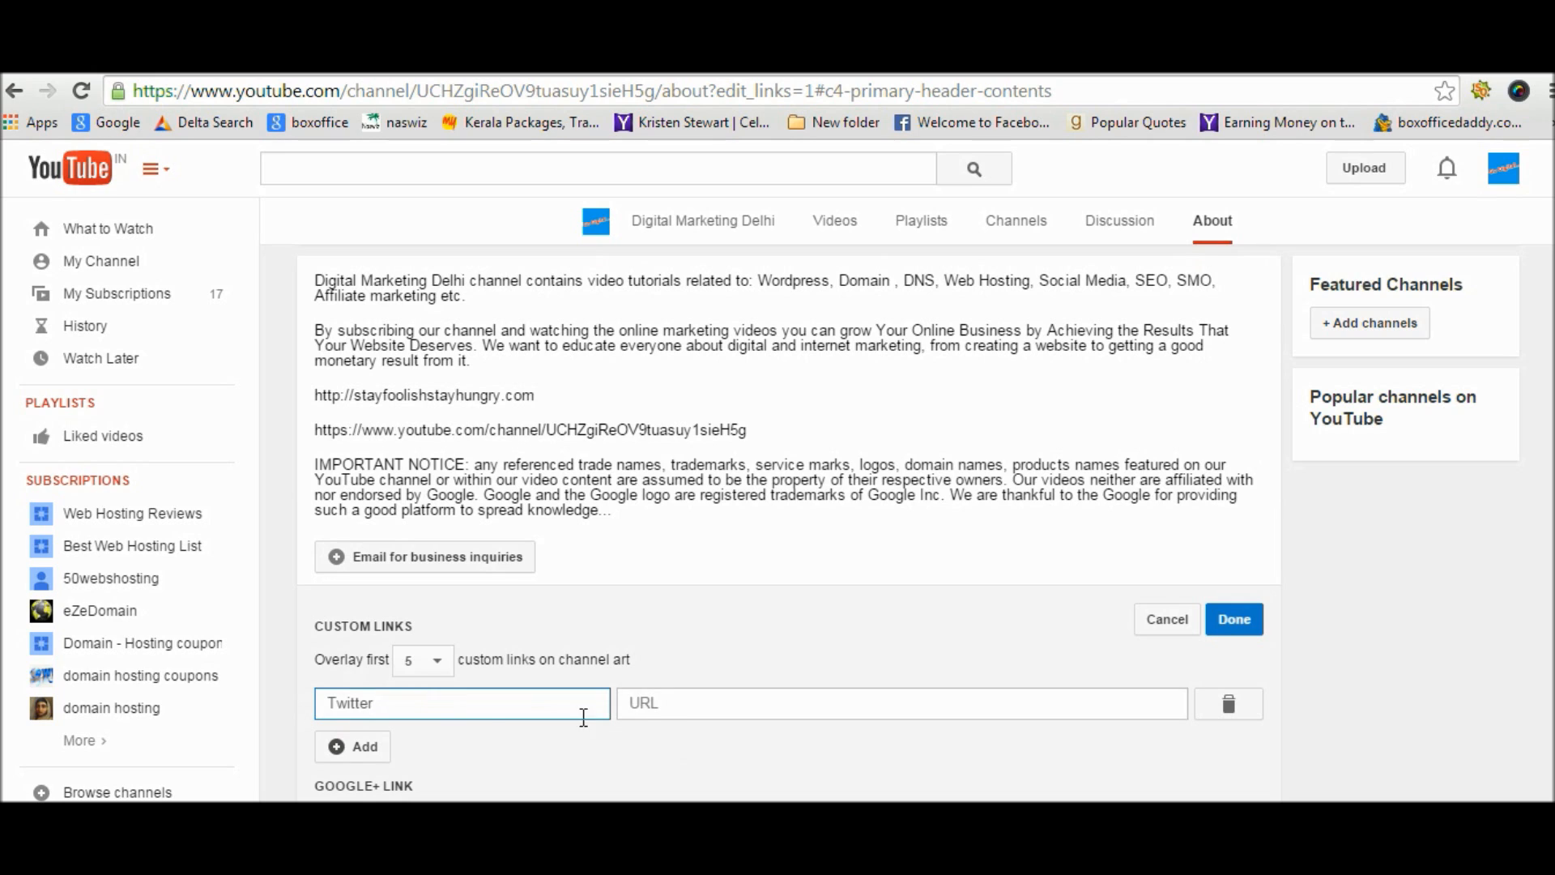
double_click(350, 701)
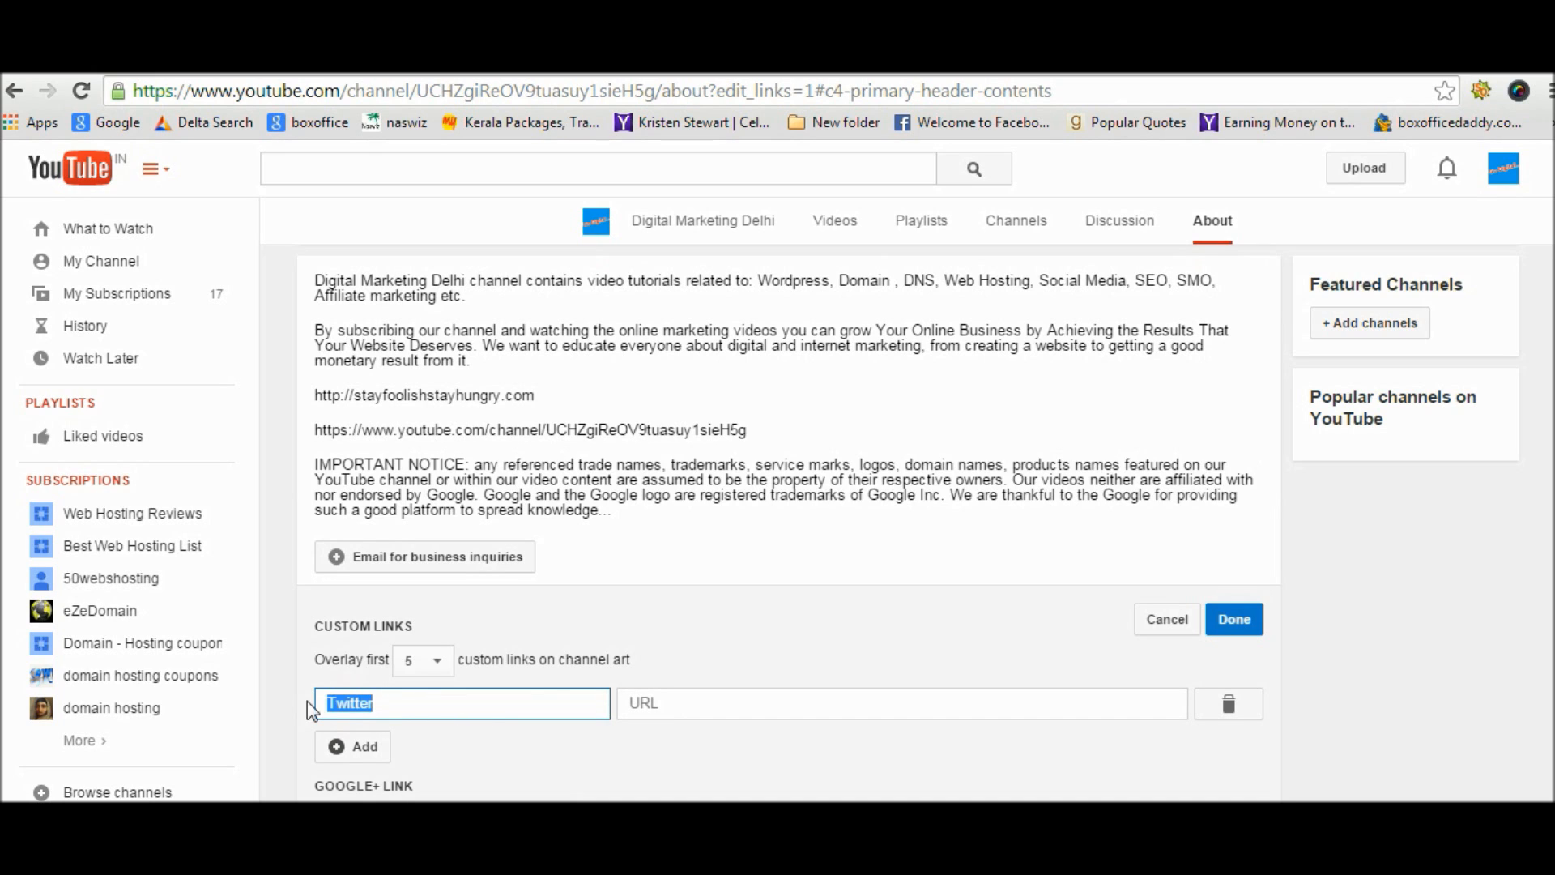
left_click(900, 701)
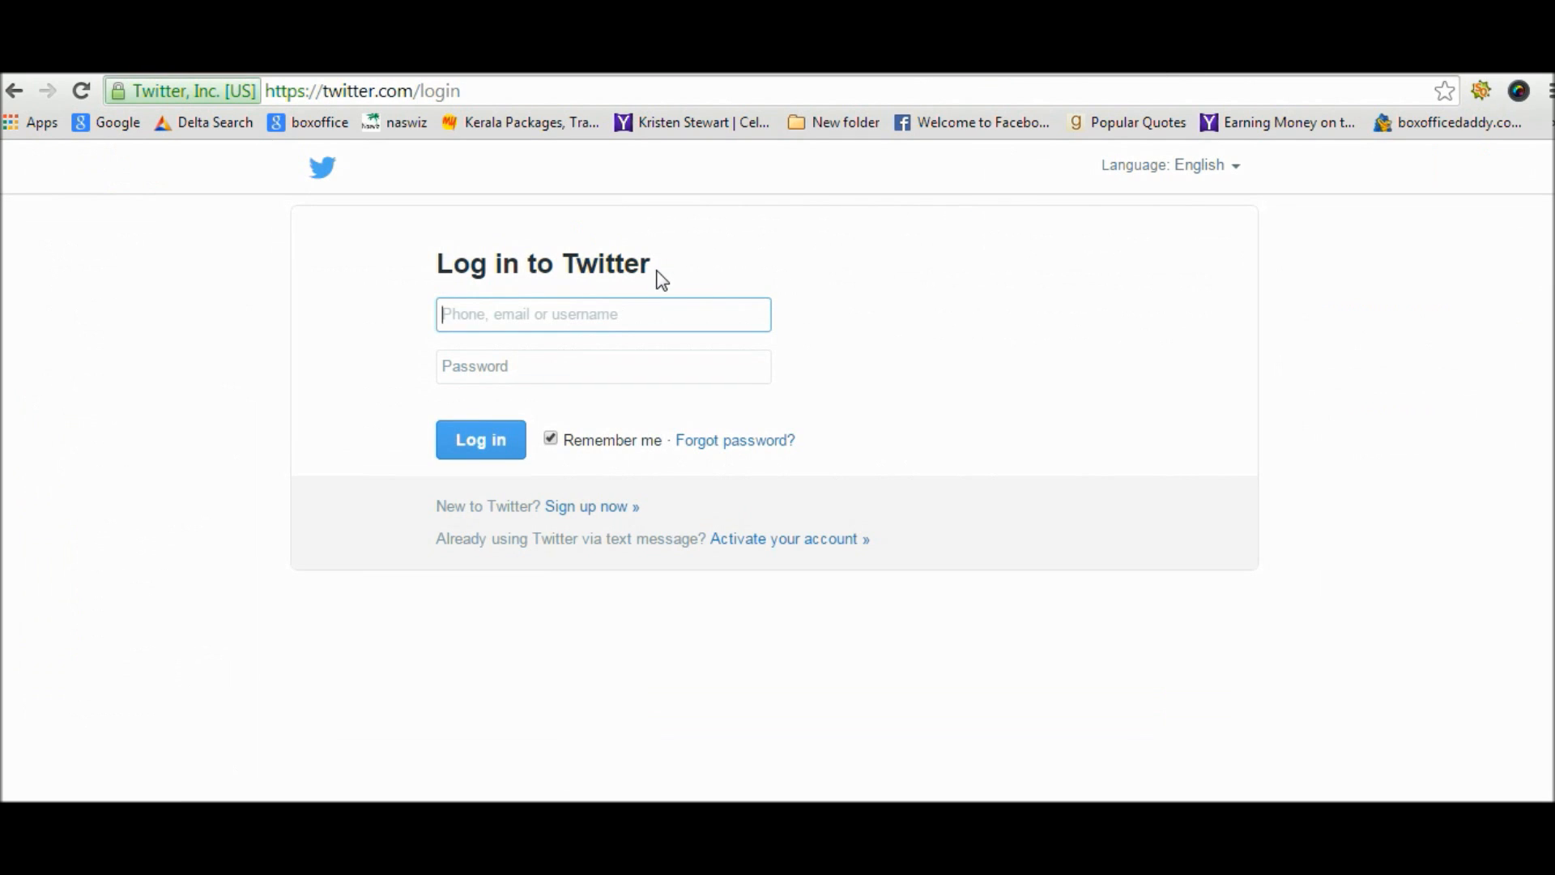
mouse_move(490, 332)
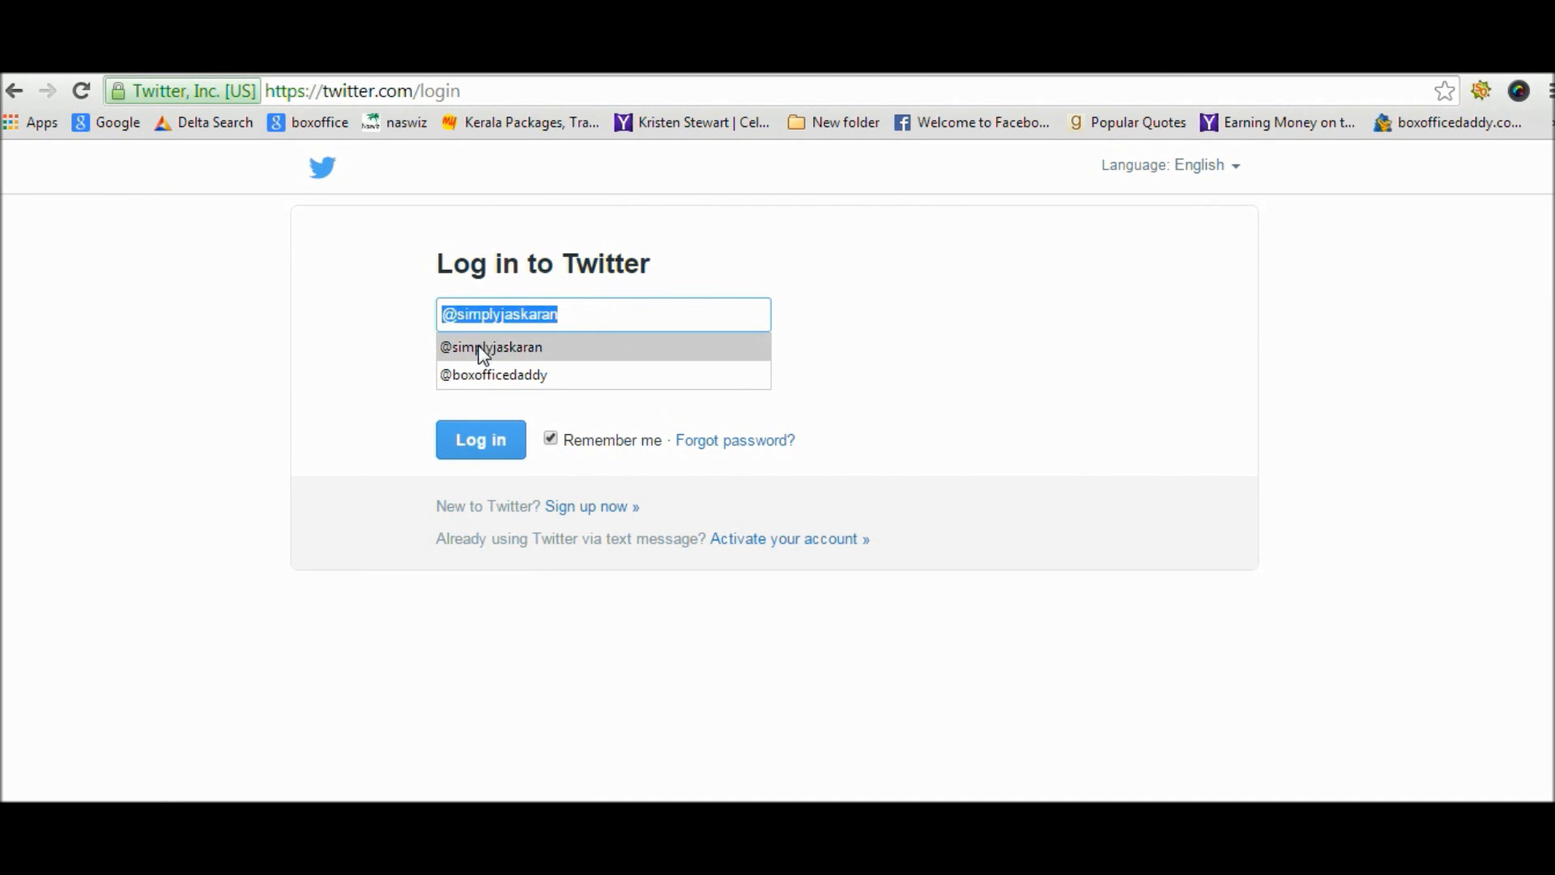
- Sign in to Twitter with the saved username and password to reach the home feed
left_click(489, 347)
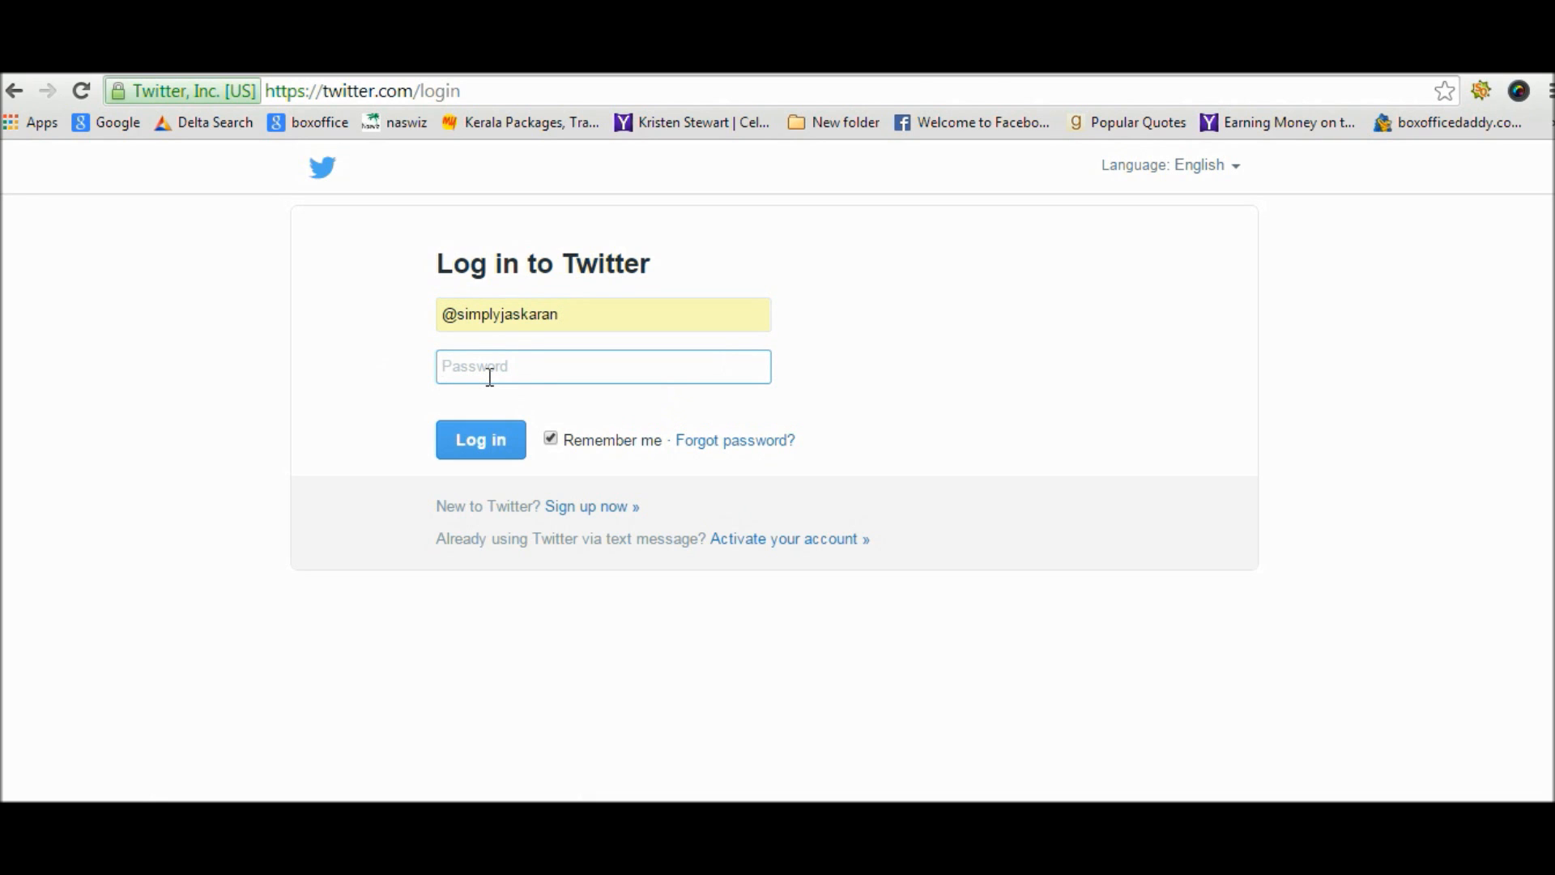
type("••••")
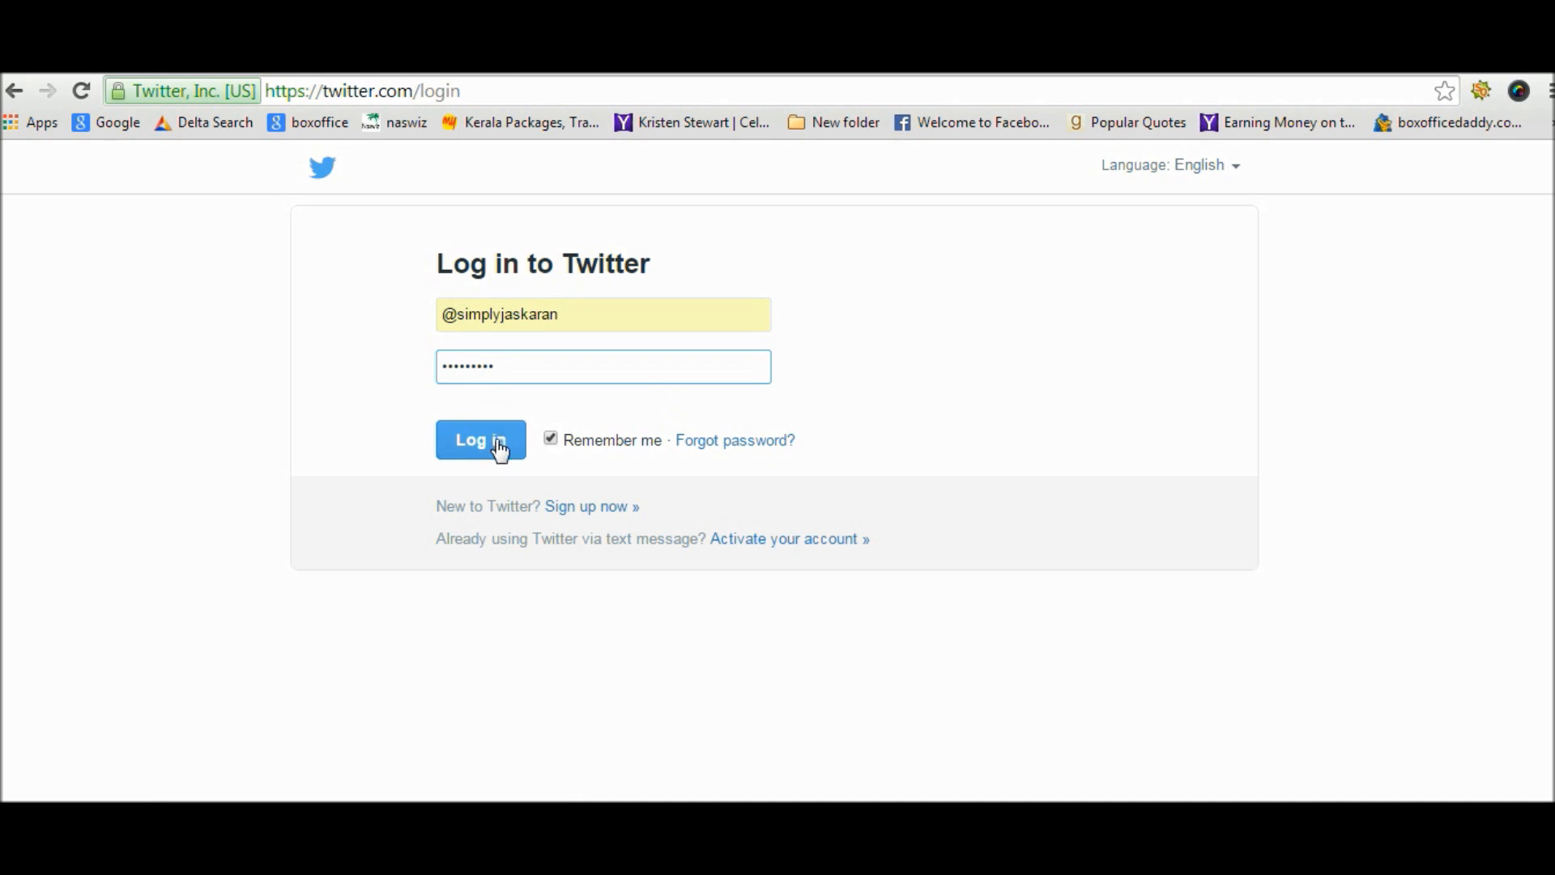
left_click(479, 439)
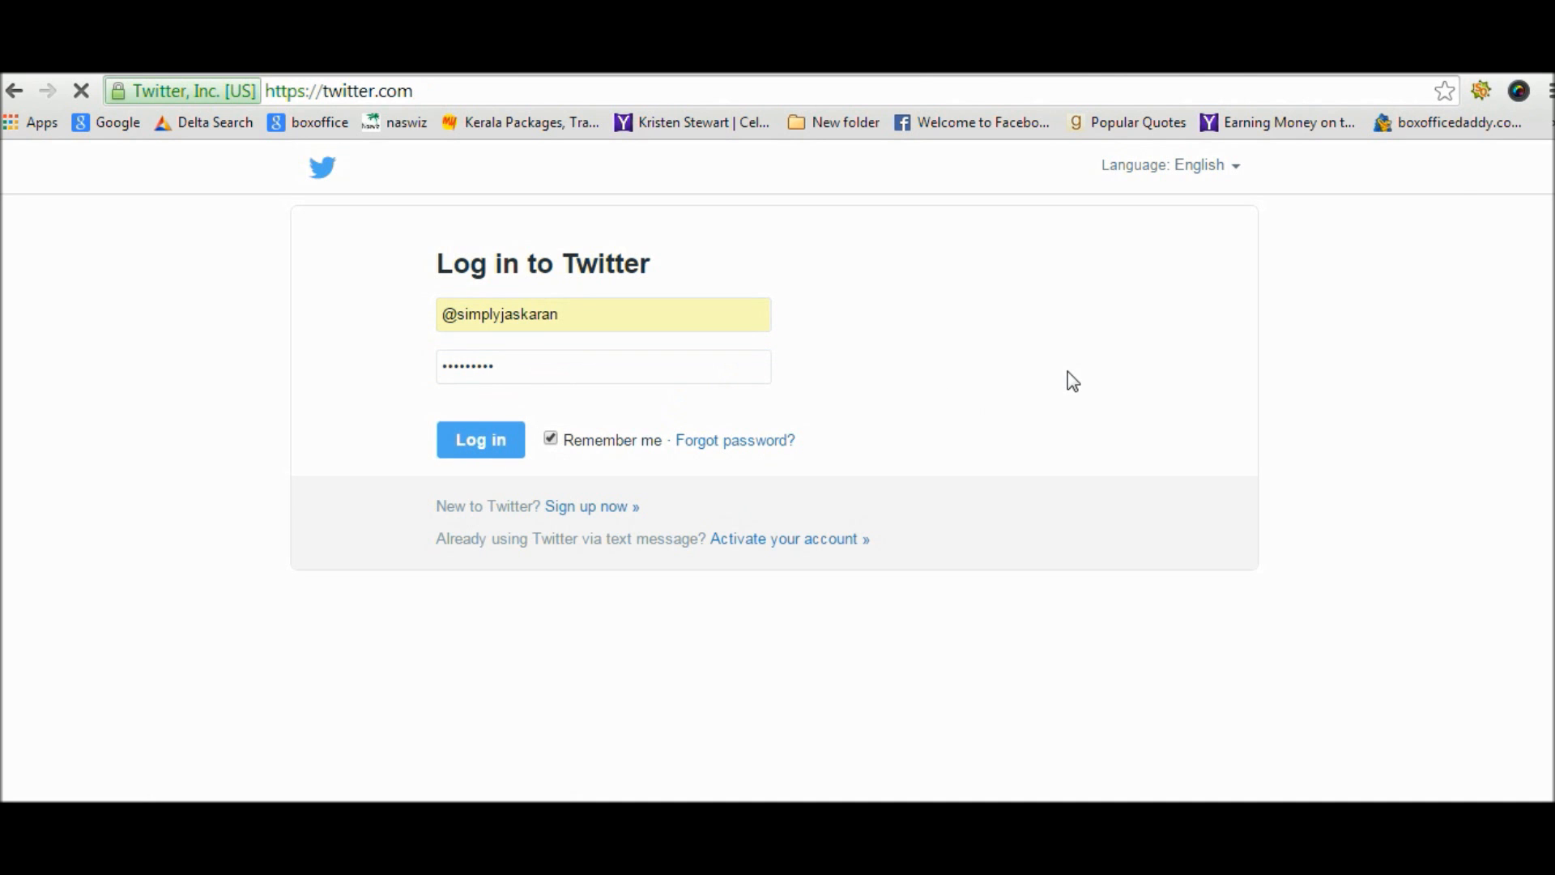
left_click(480, 439)
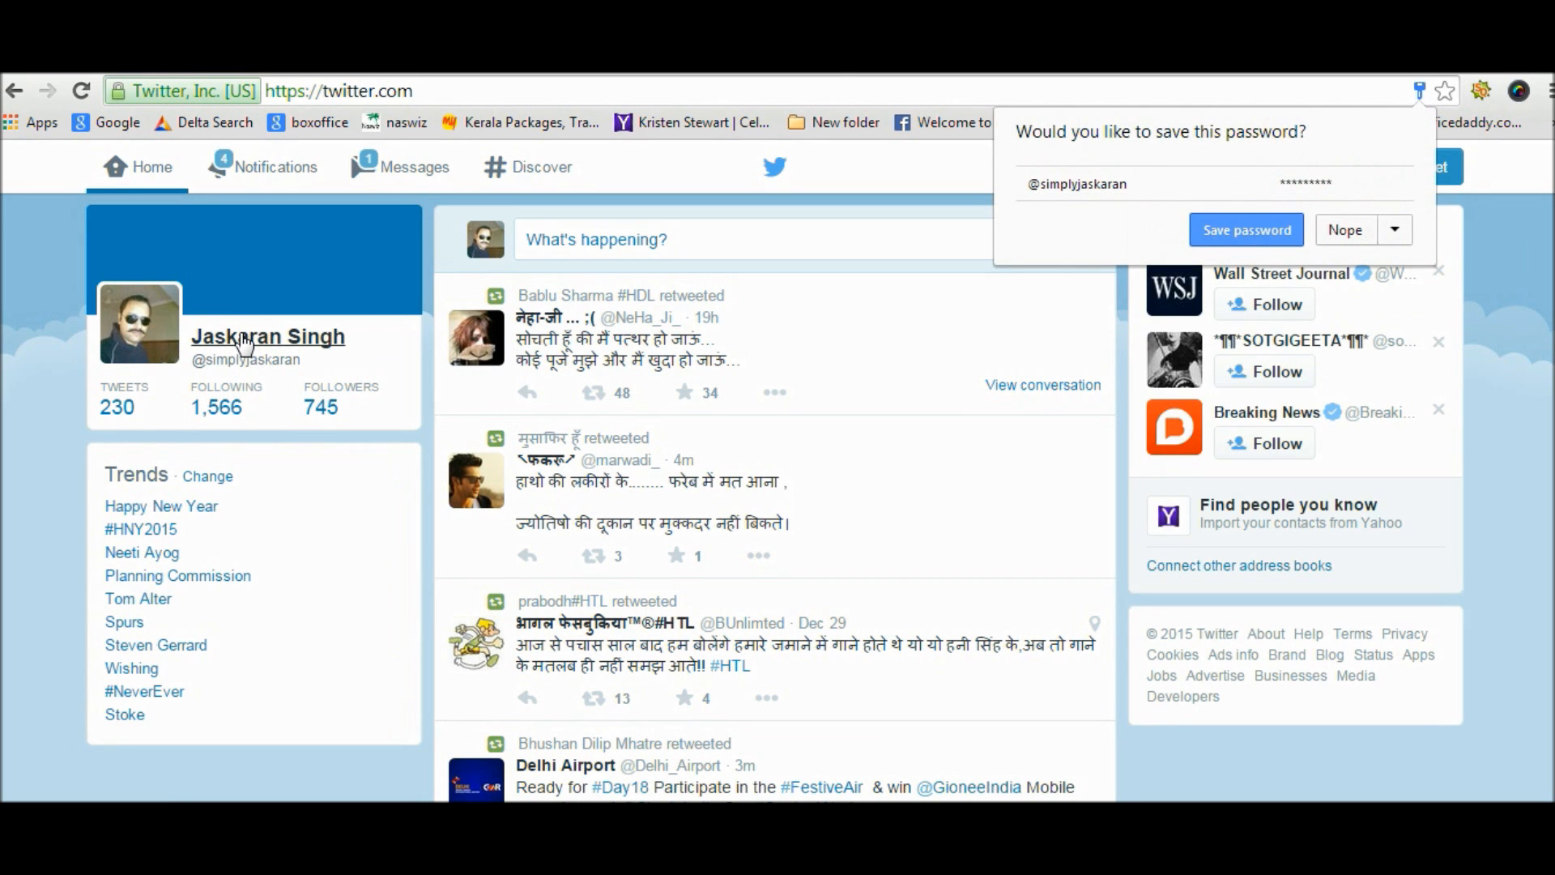
mouse_move(311, 281)
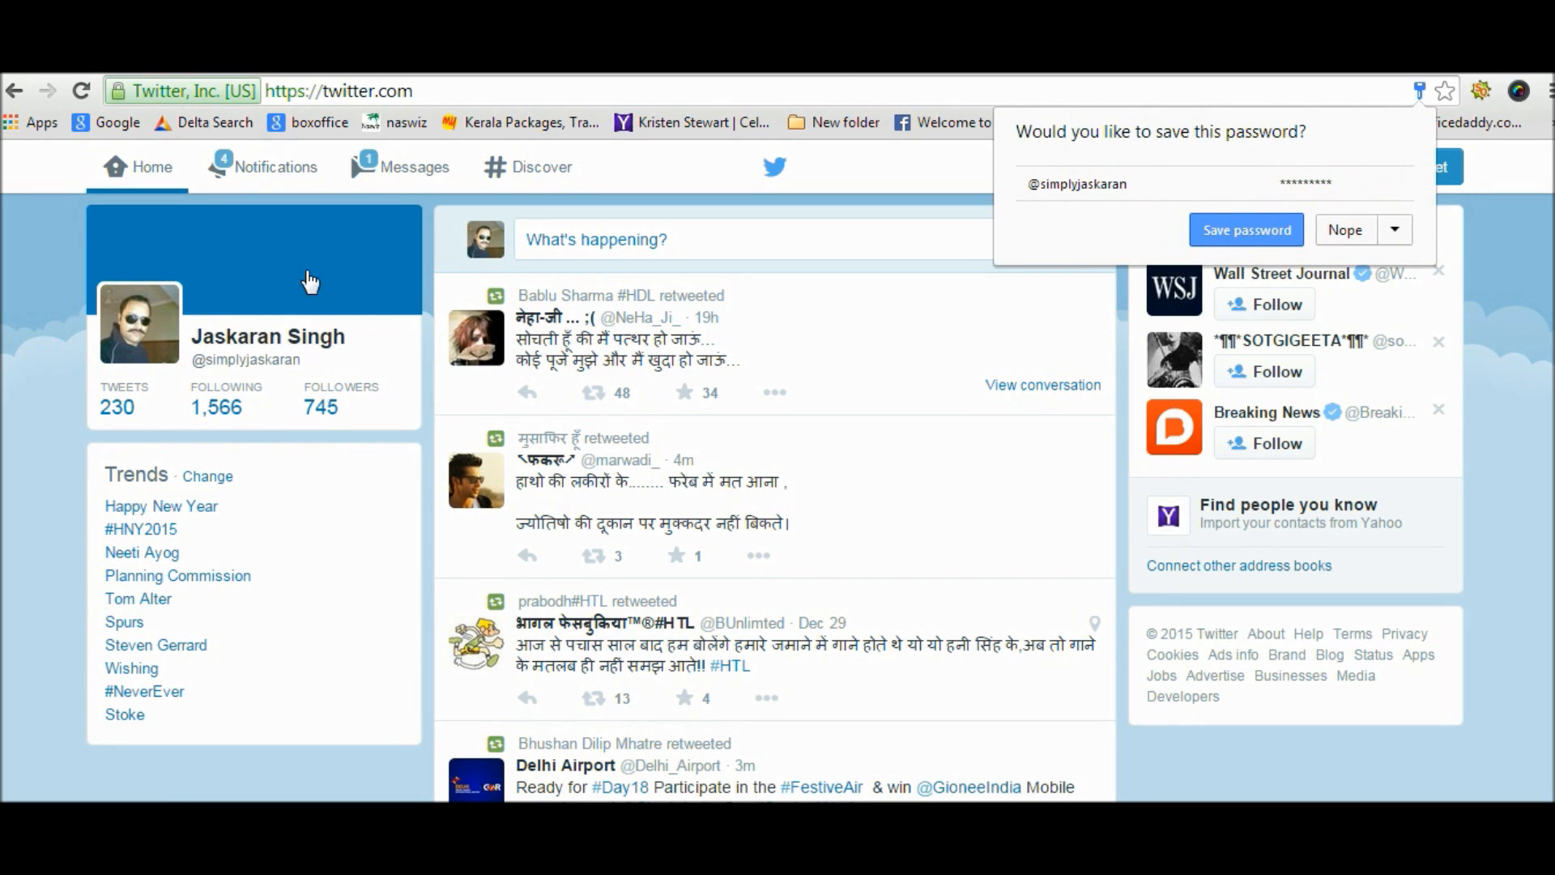
- Dismiss the save-password prompt and go to the account's own profile page
left_click(1345, 228)
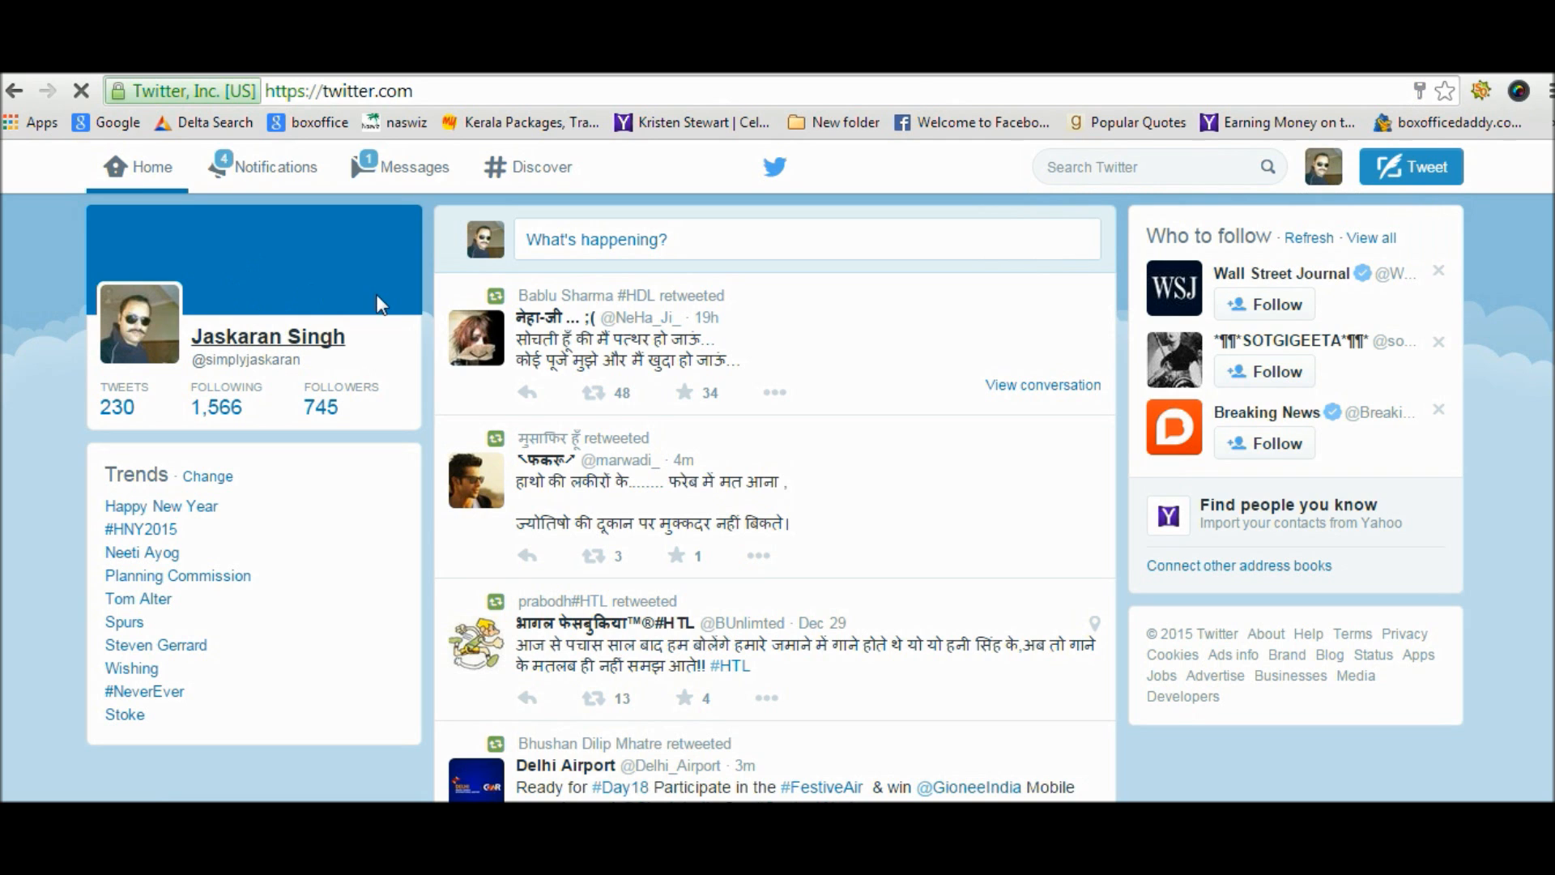
left_click(267, 337)
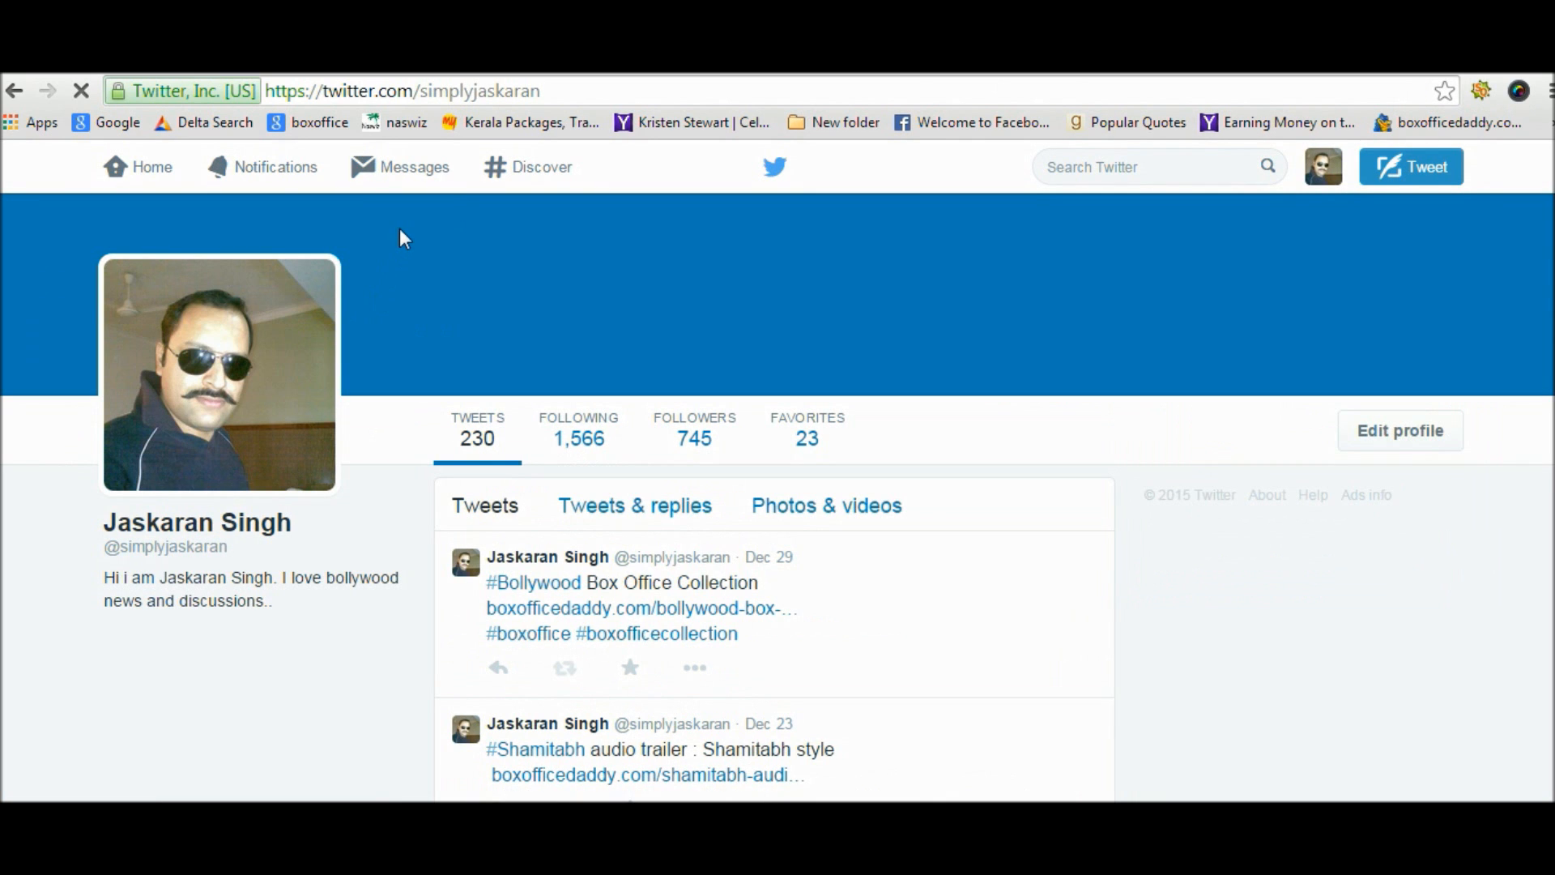
mouse_move(579, 81)
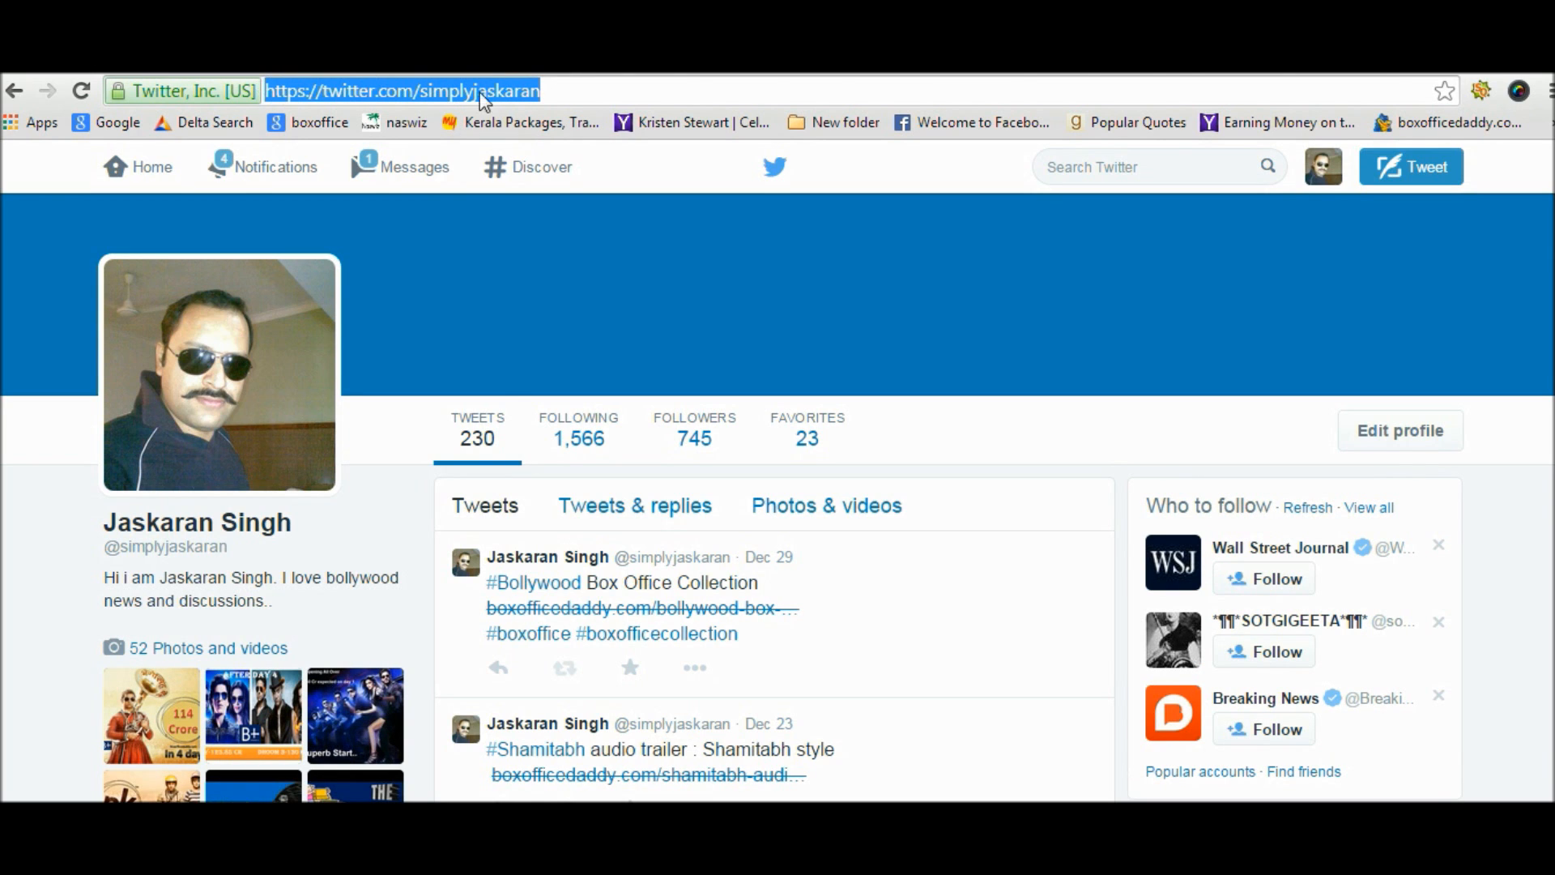
- Select the profile's web address in the address bar to copy it
left_click(432, 91)
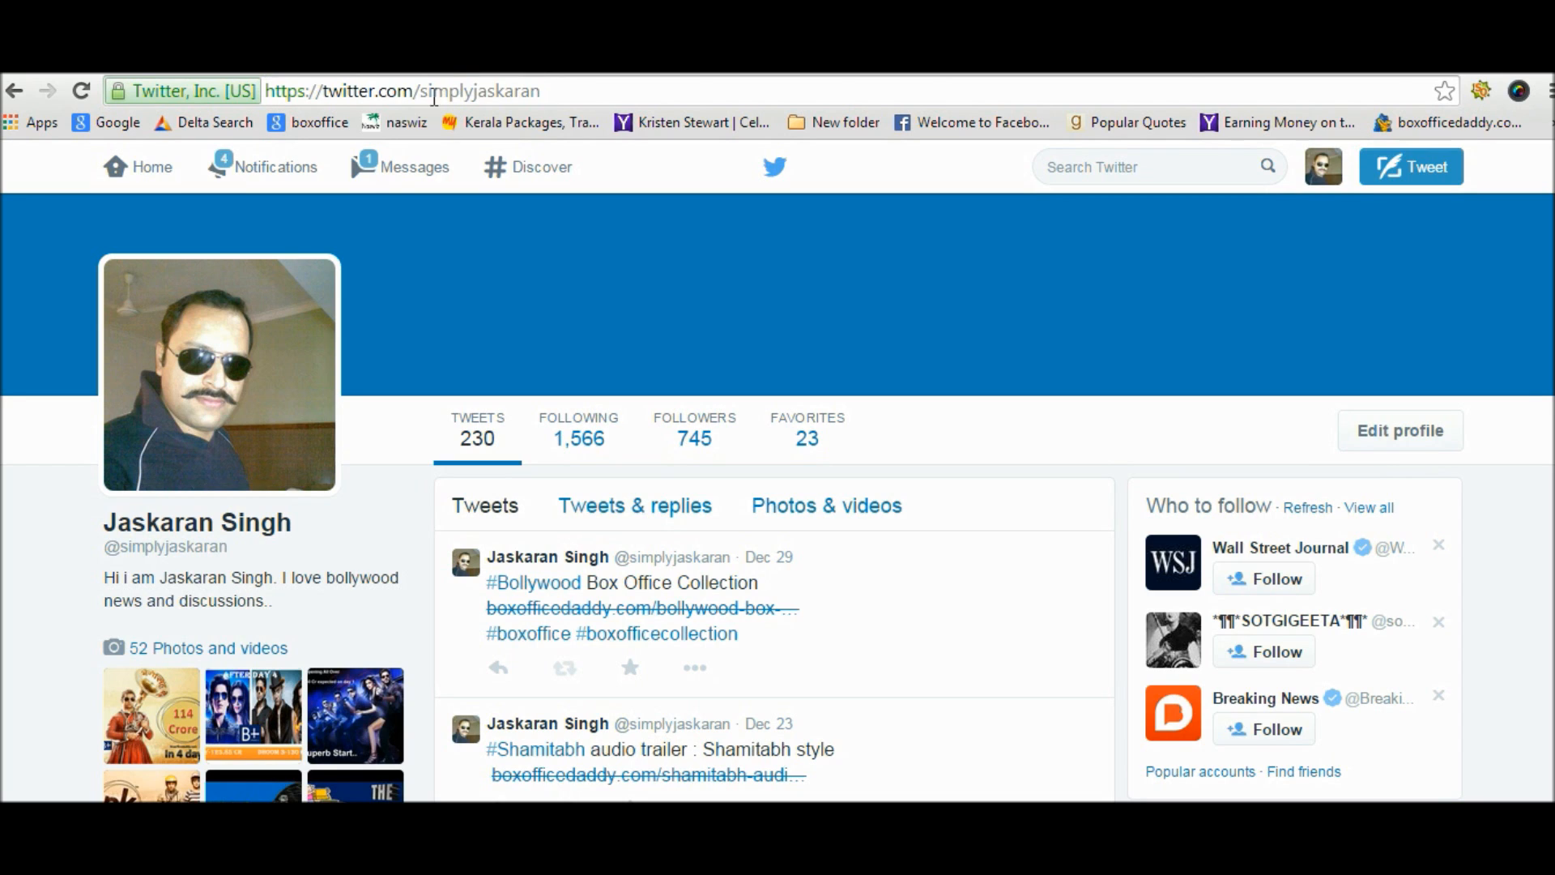
double_click(486, 91)
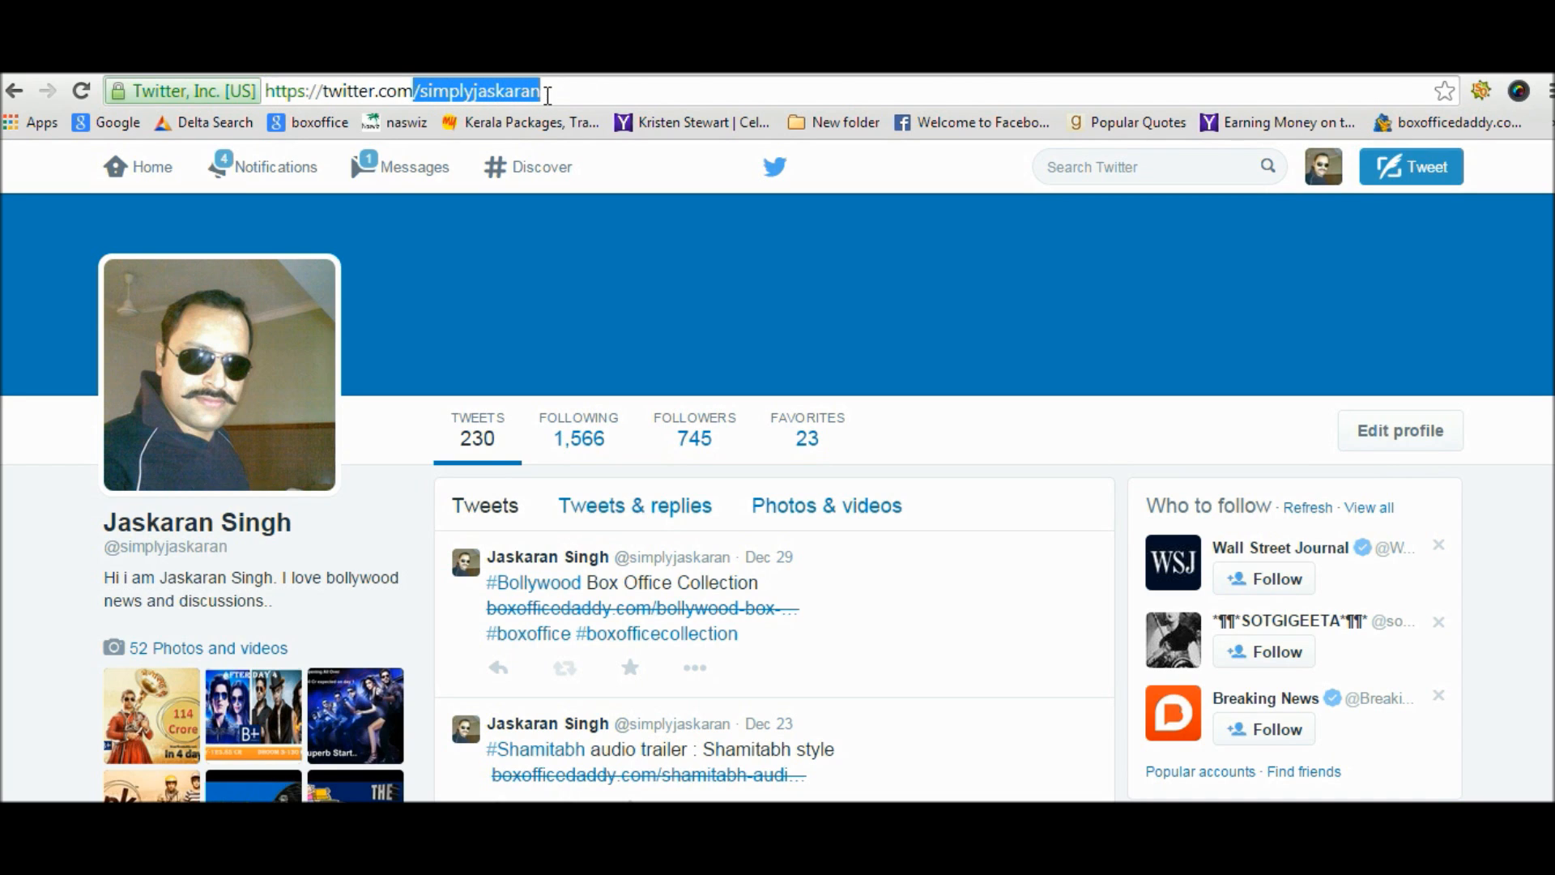
left_click(556, 91)
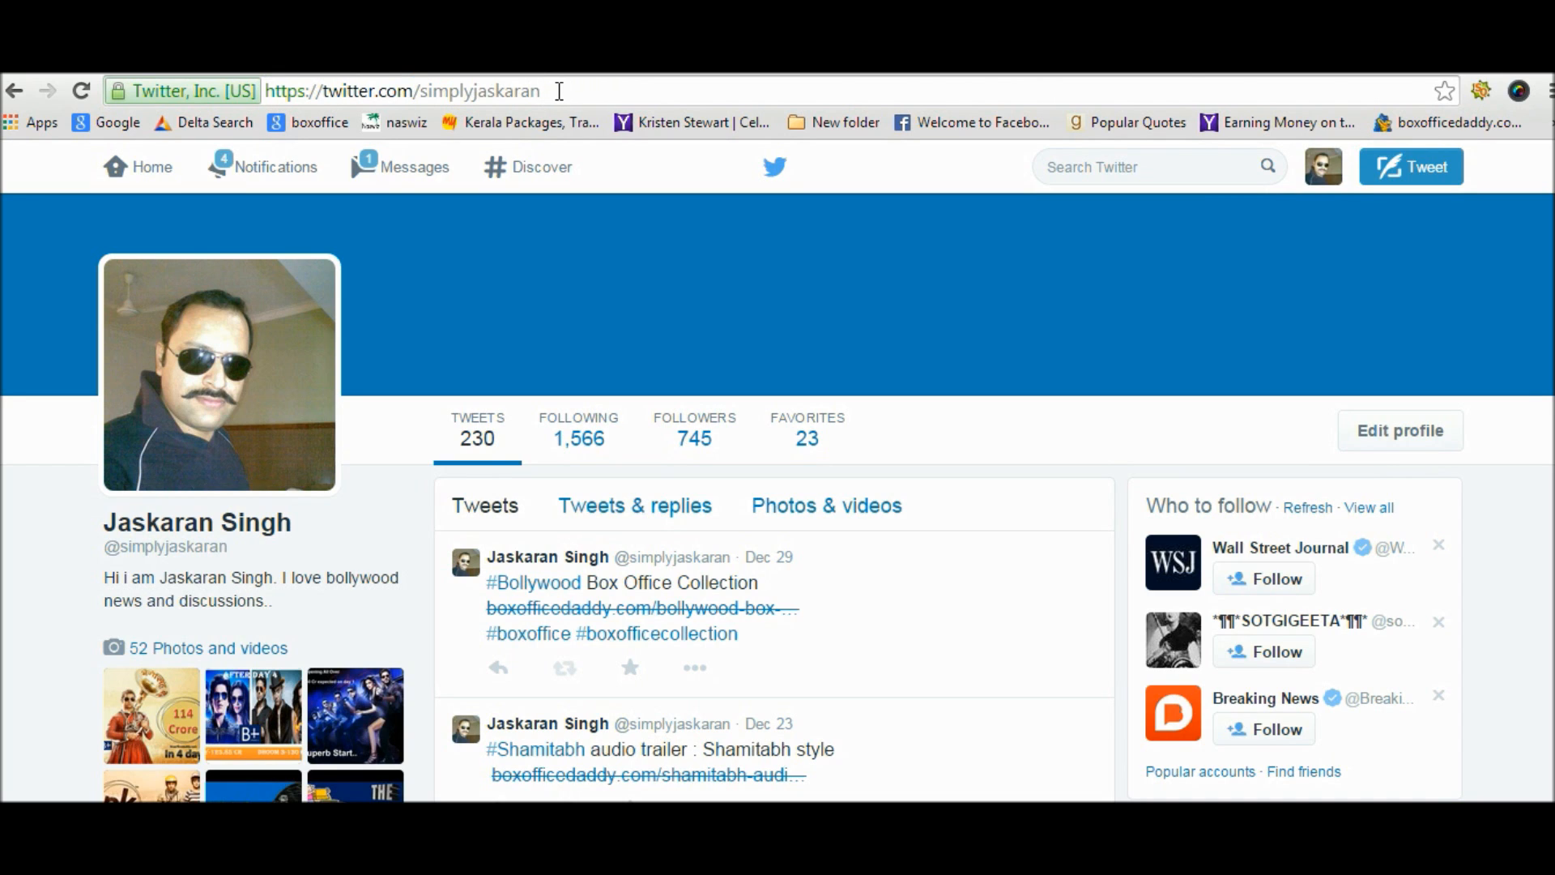
left_click(401, 91)
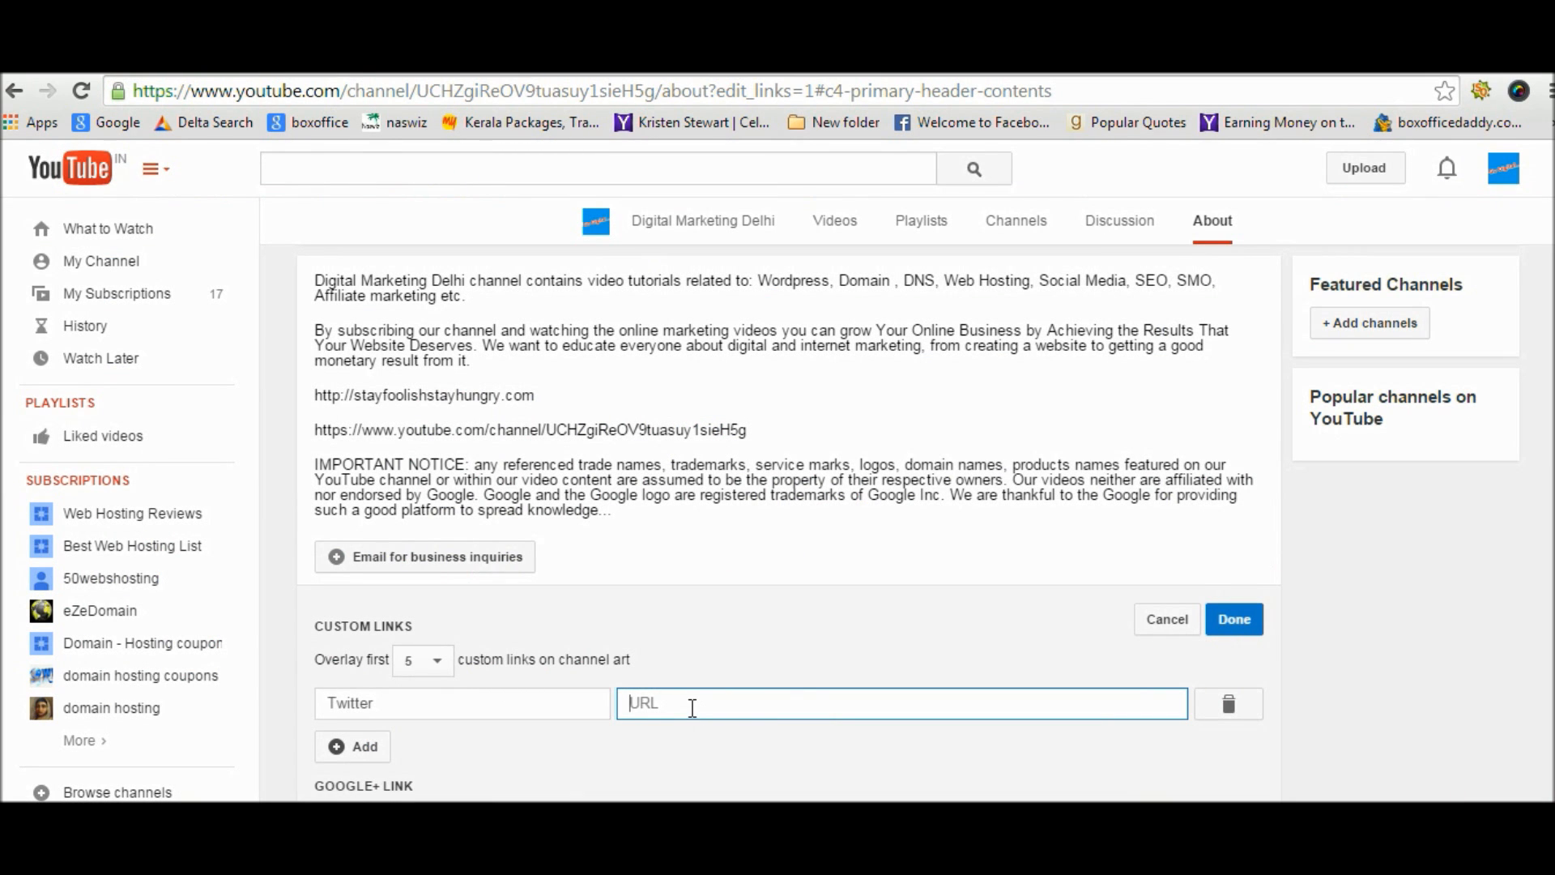
type("https://twitter.com/simplyjaskaran")
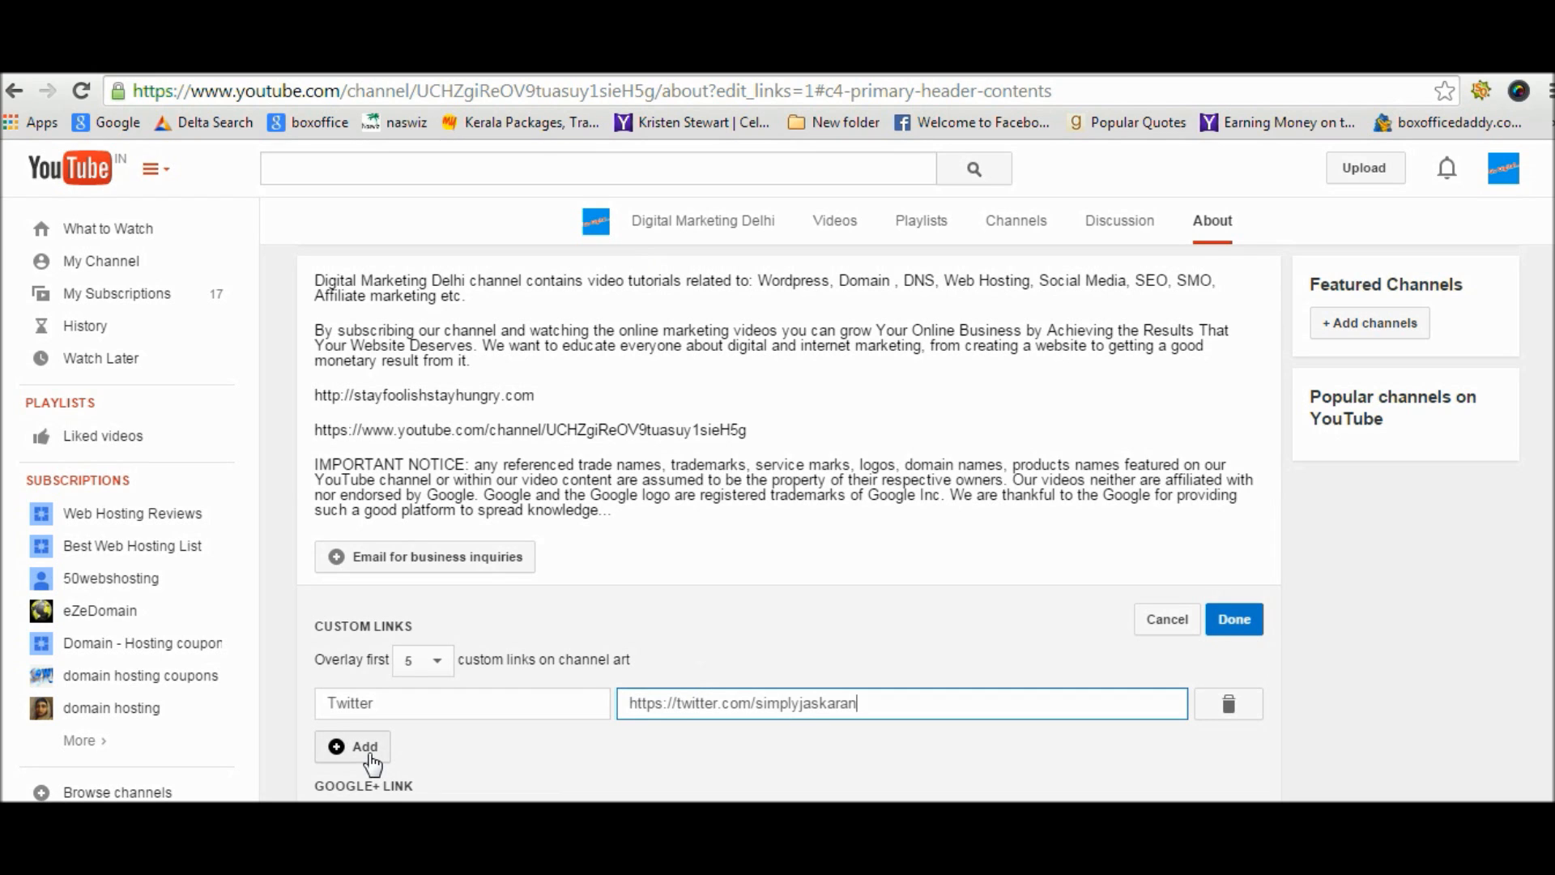
left_click(352, 745)
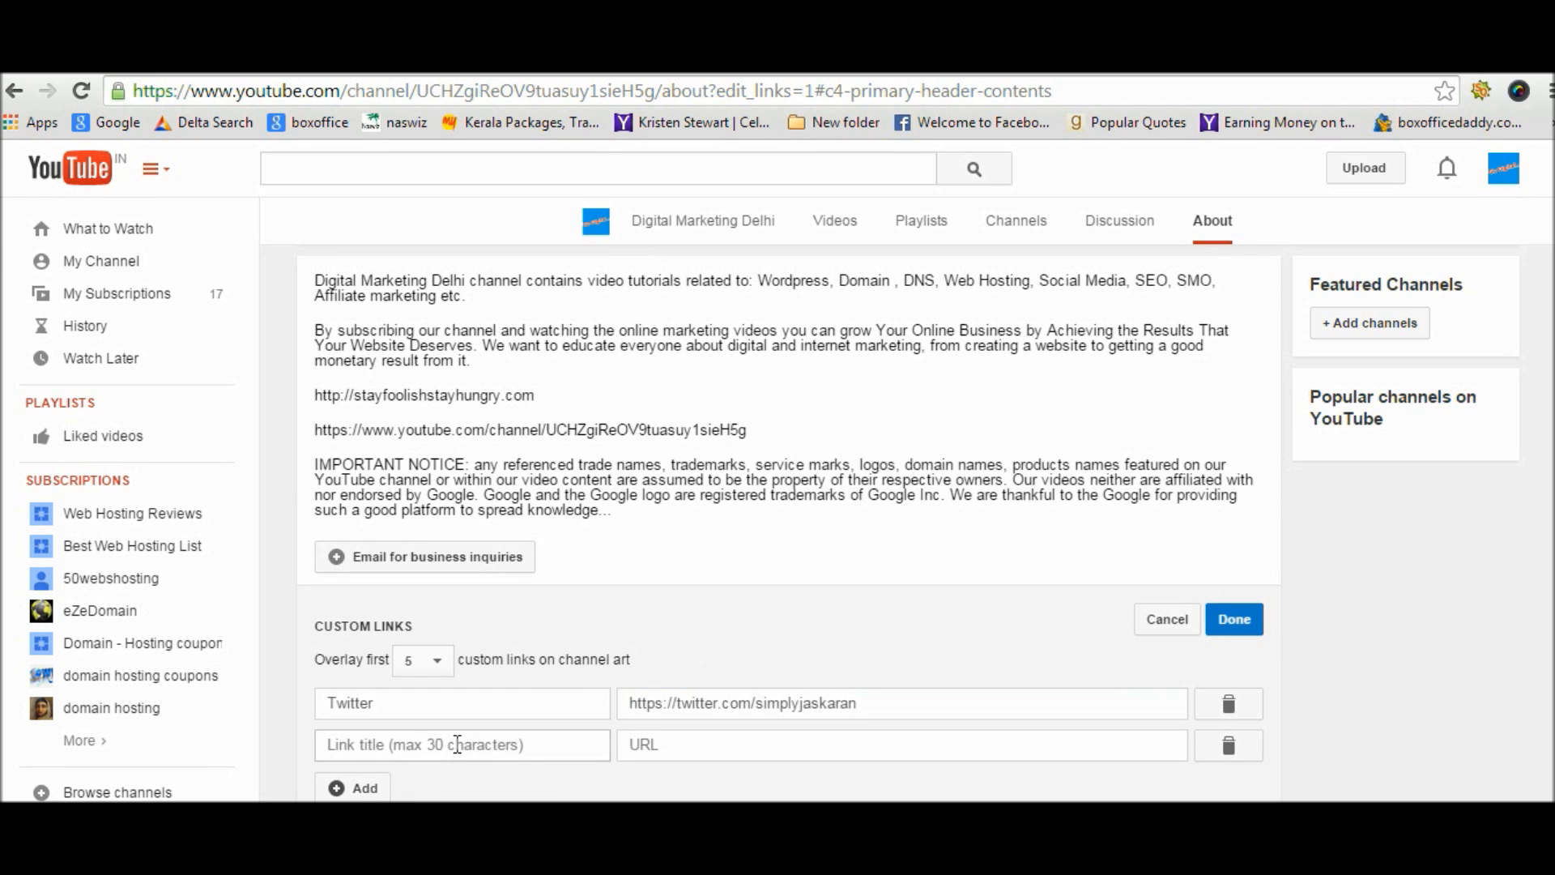
left_click(462, 745)
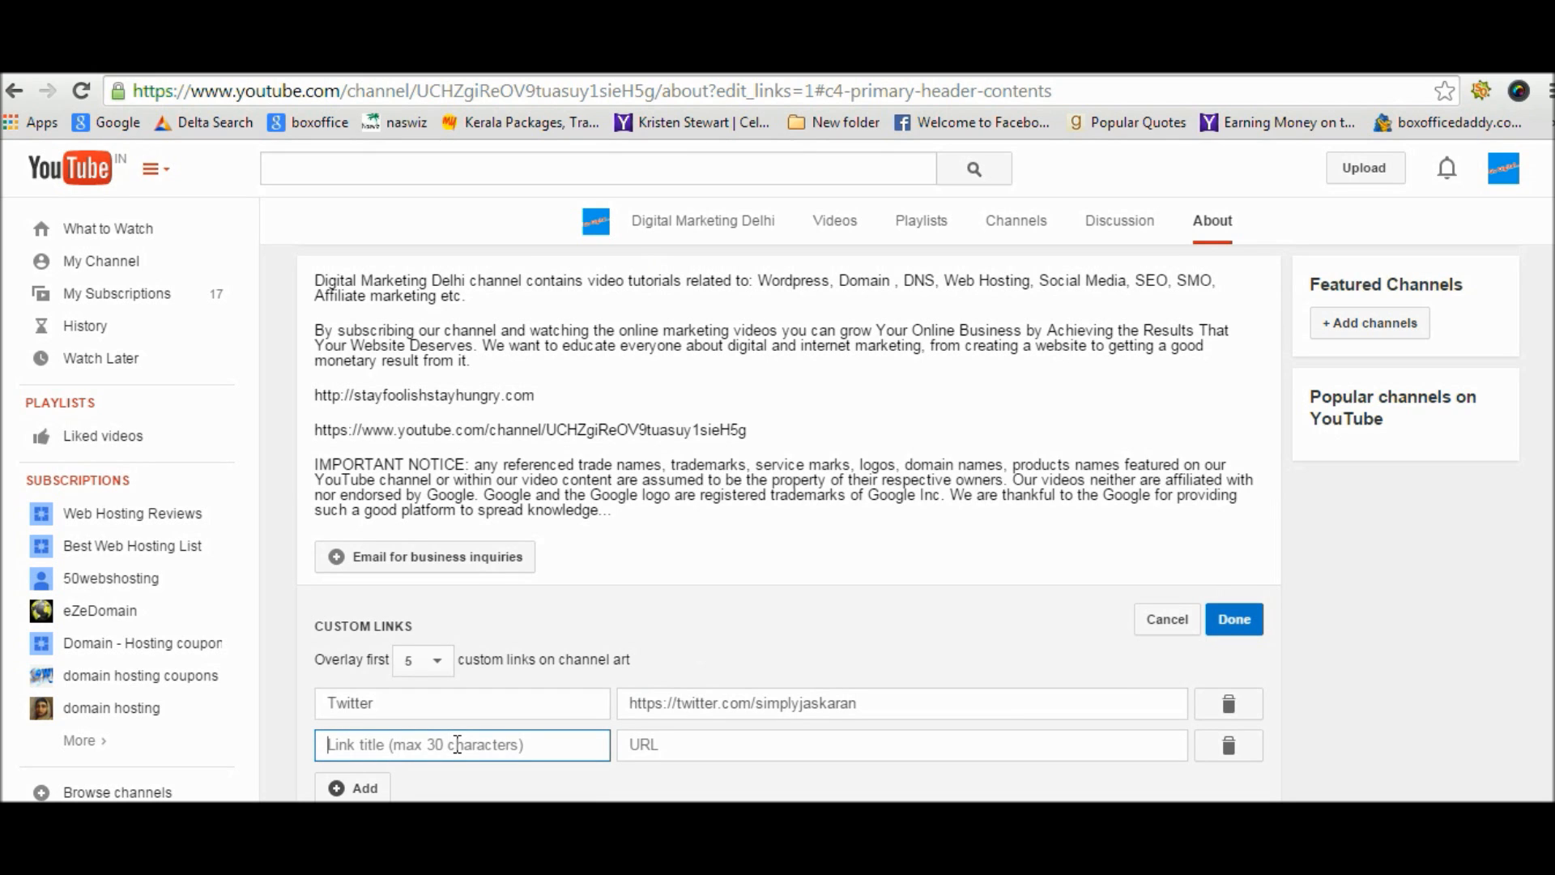
type("Website")
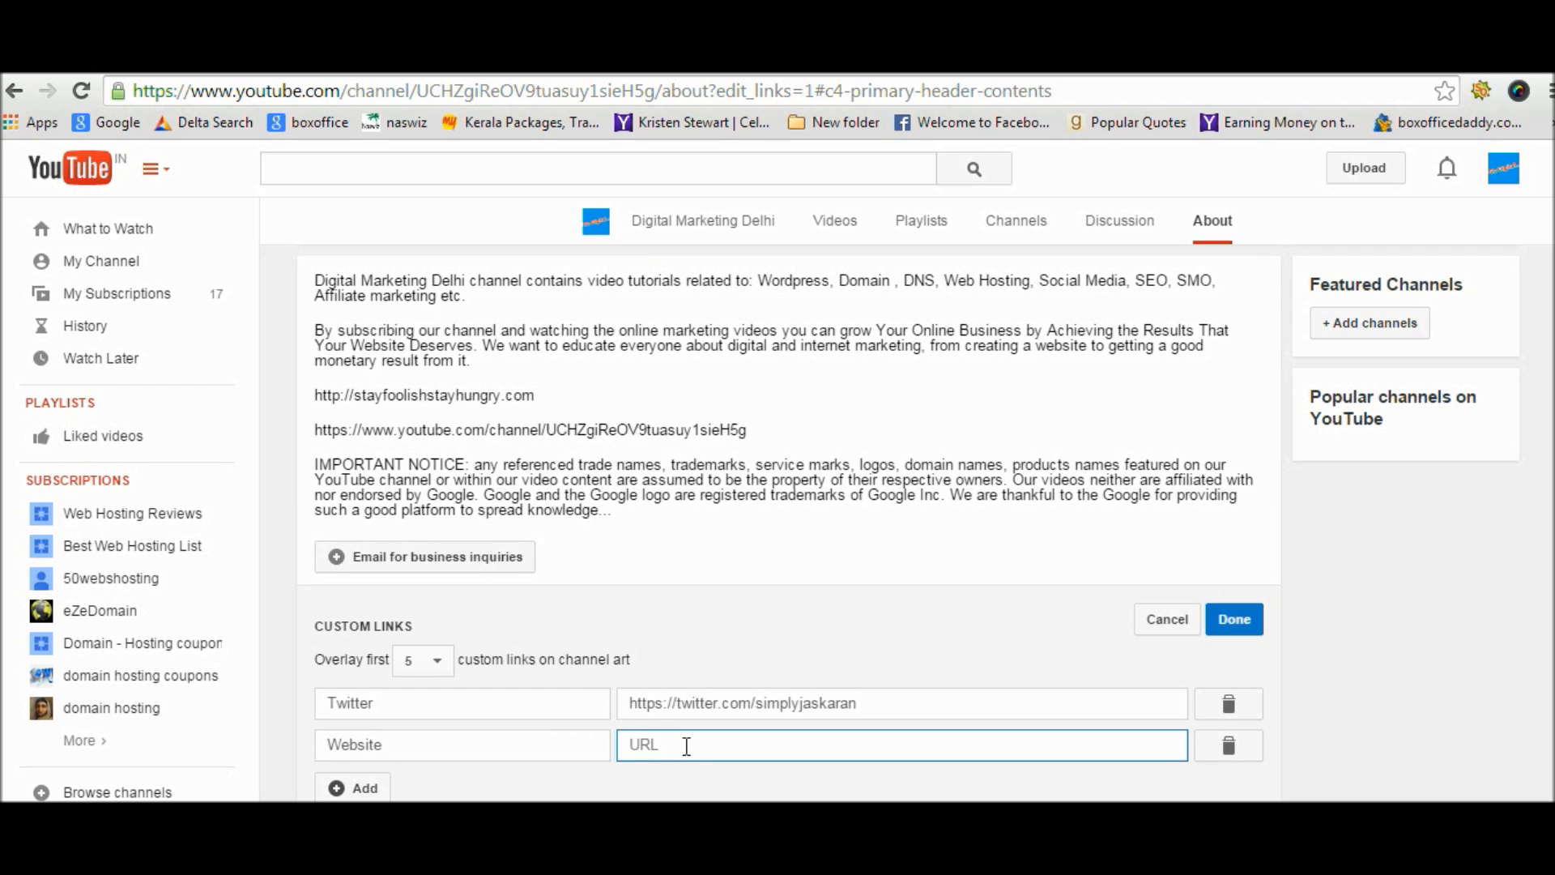
type("http")
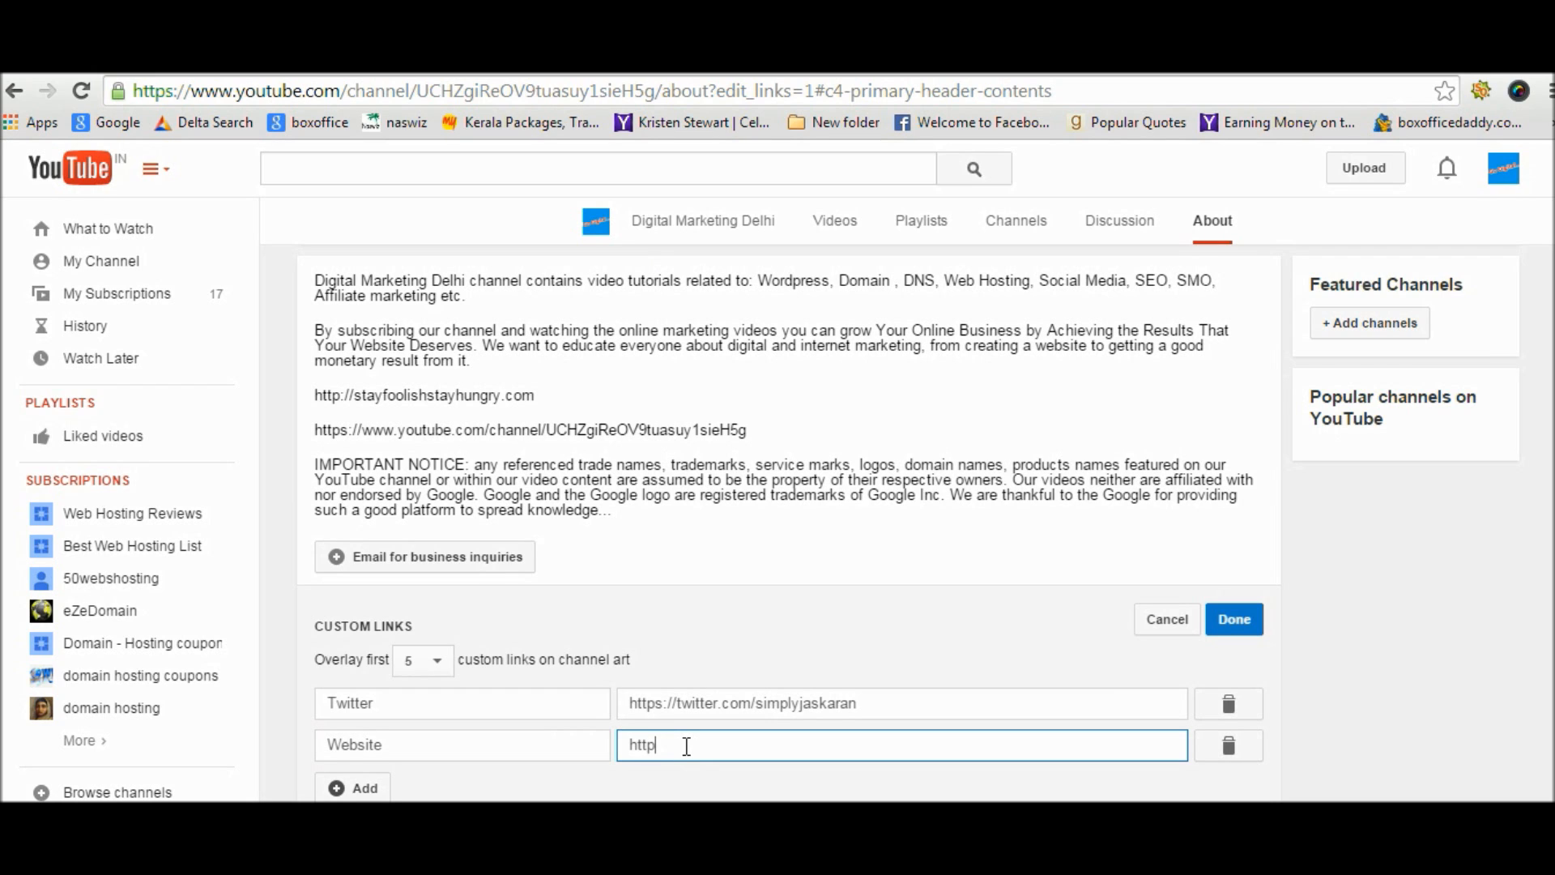
type("://")
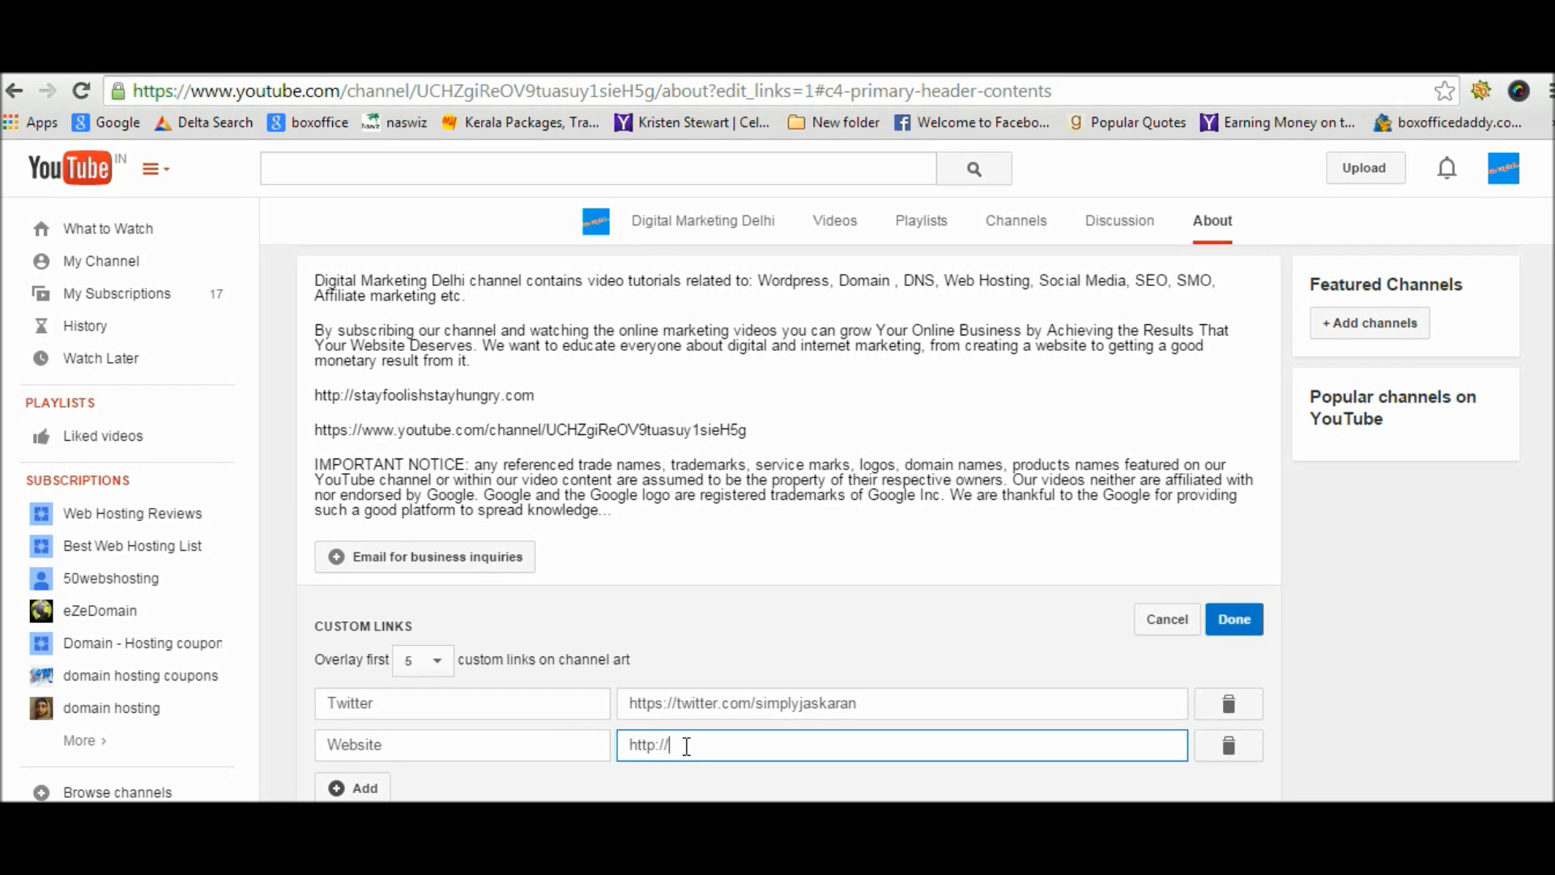
type("sta")
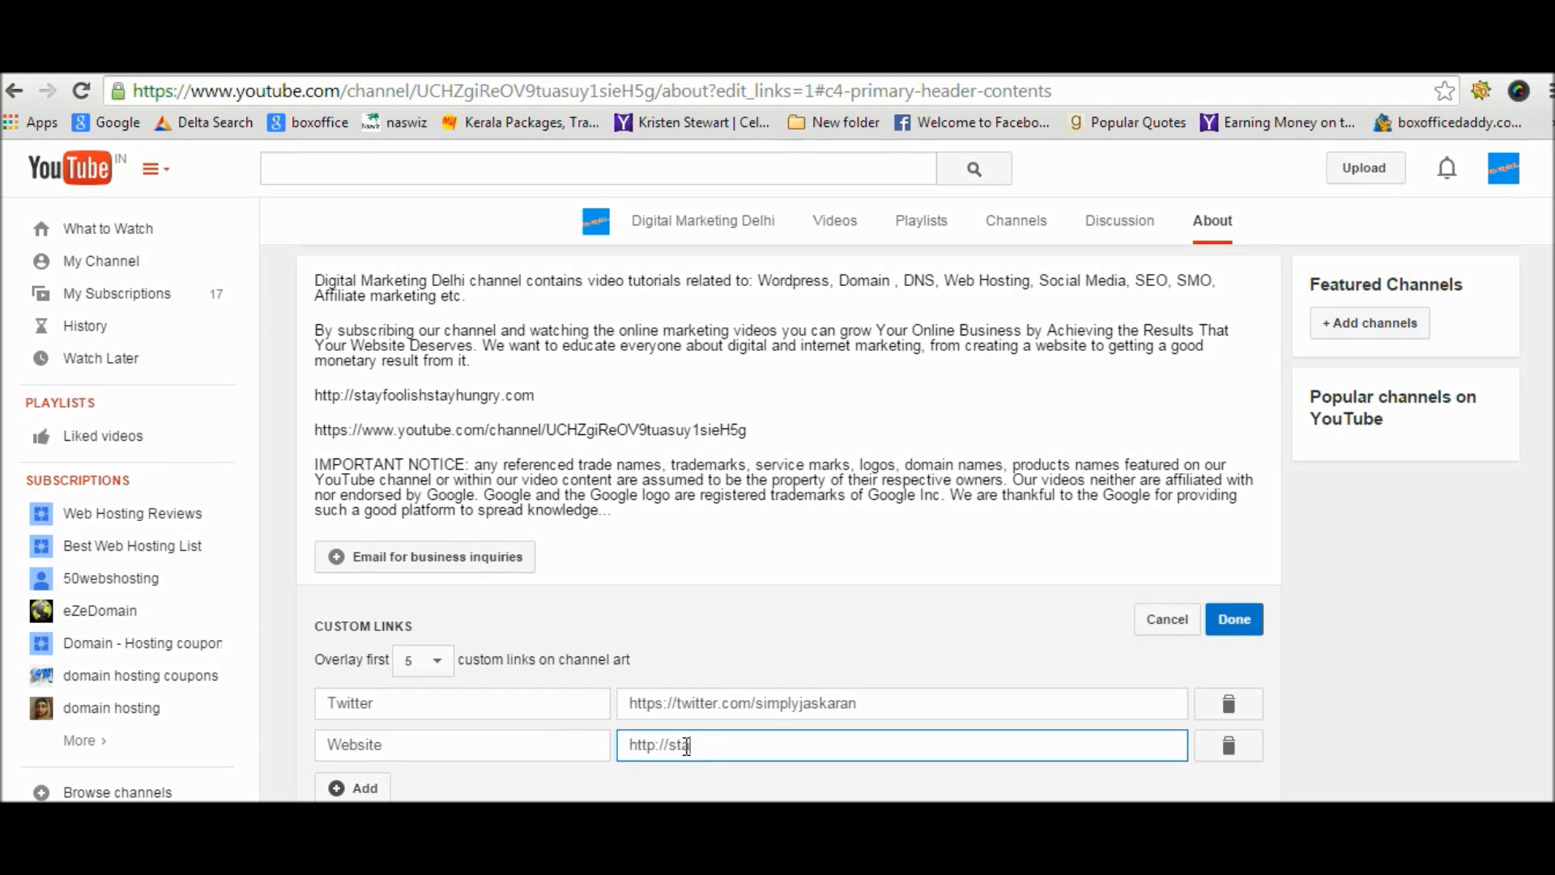
type("ayfoolishs")
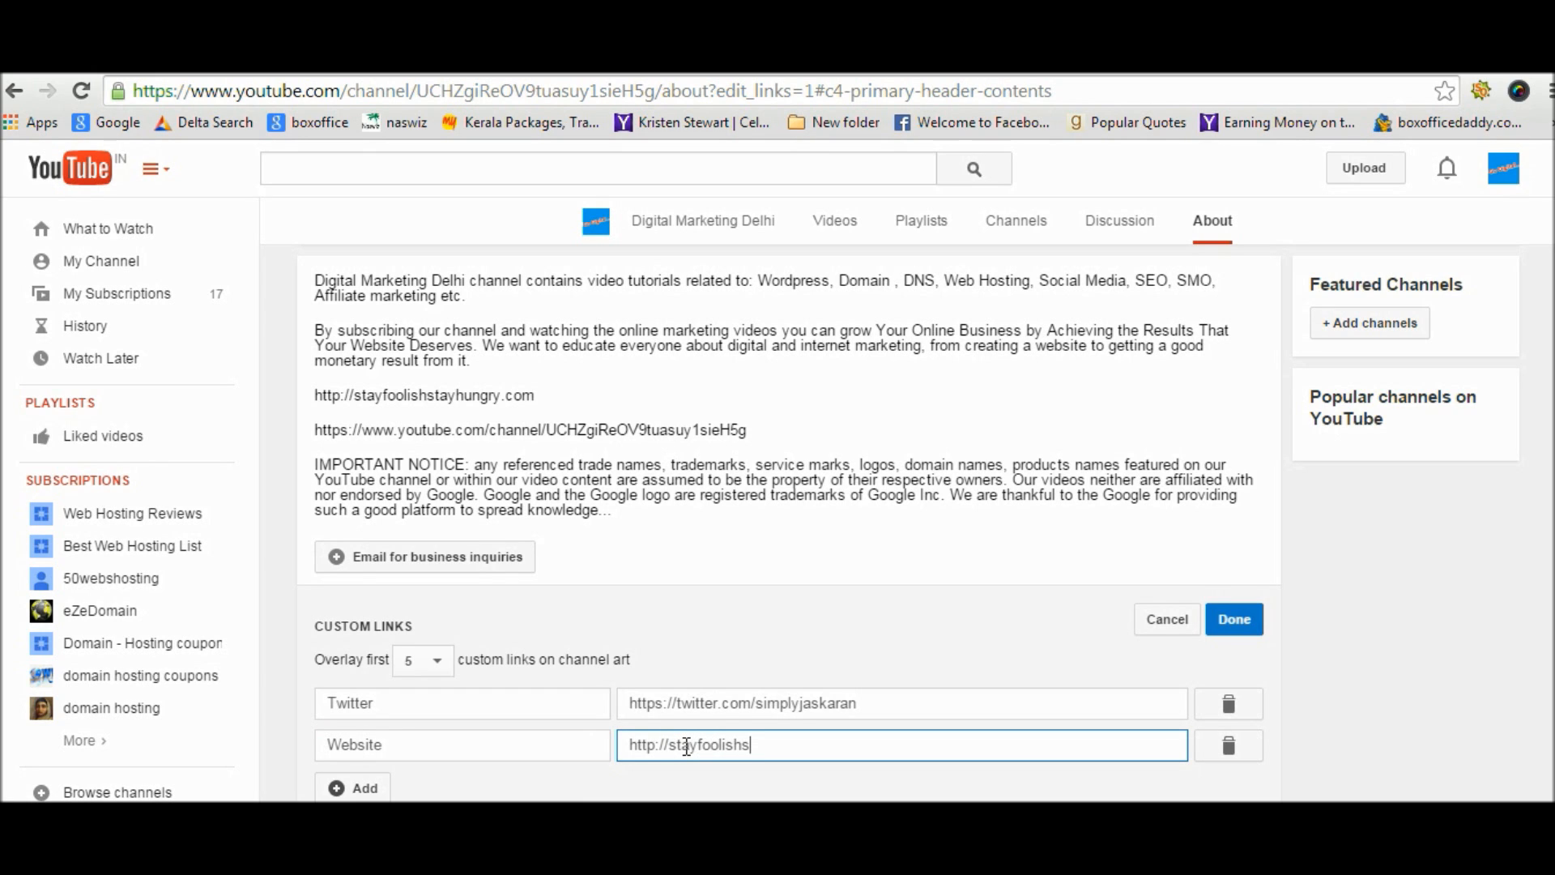
type("tay")
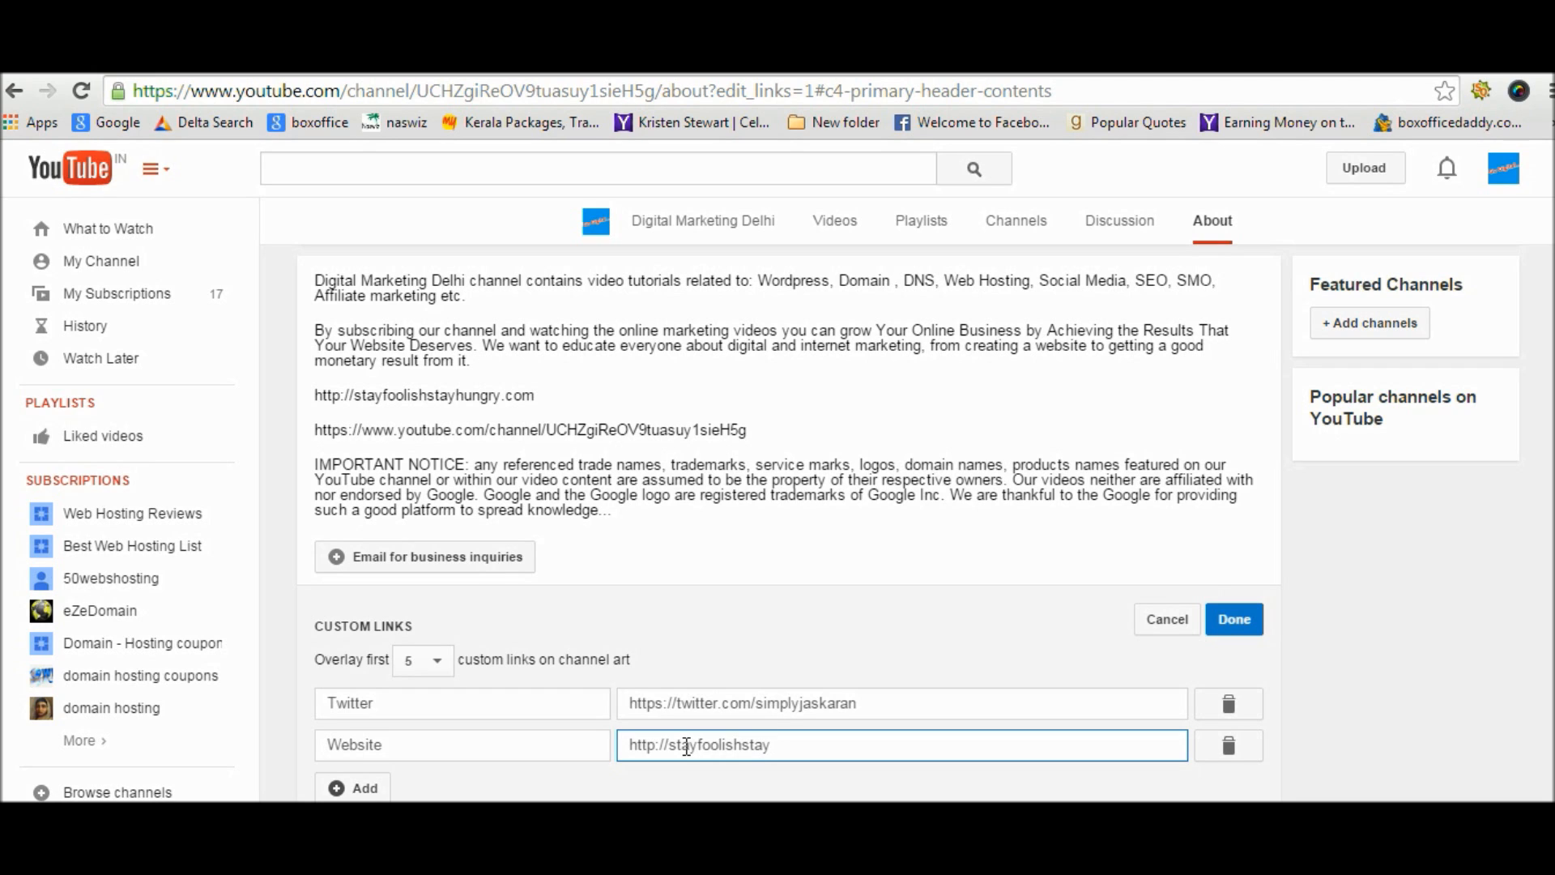
type("hung")
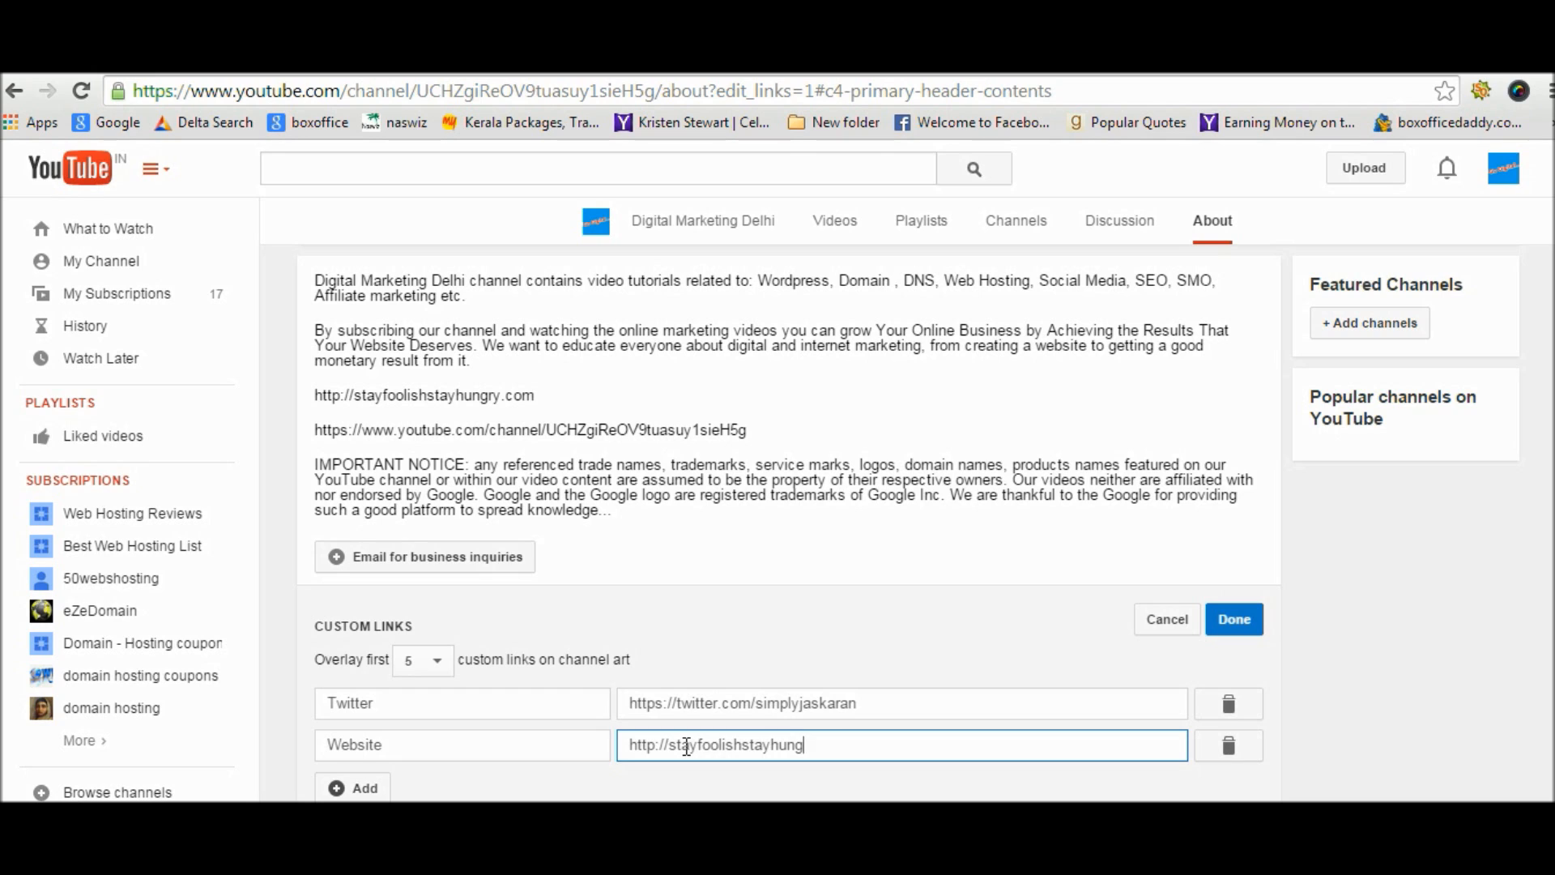
type("ry")
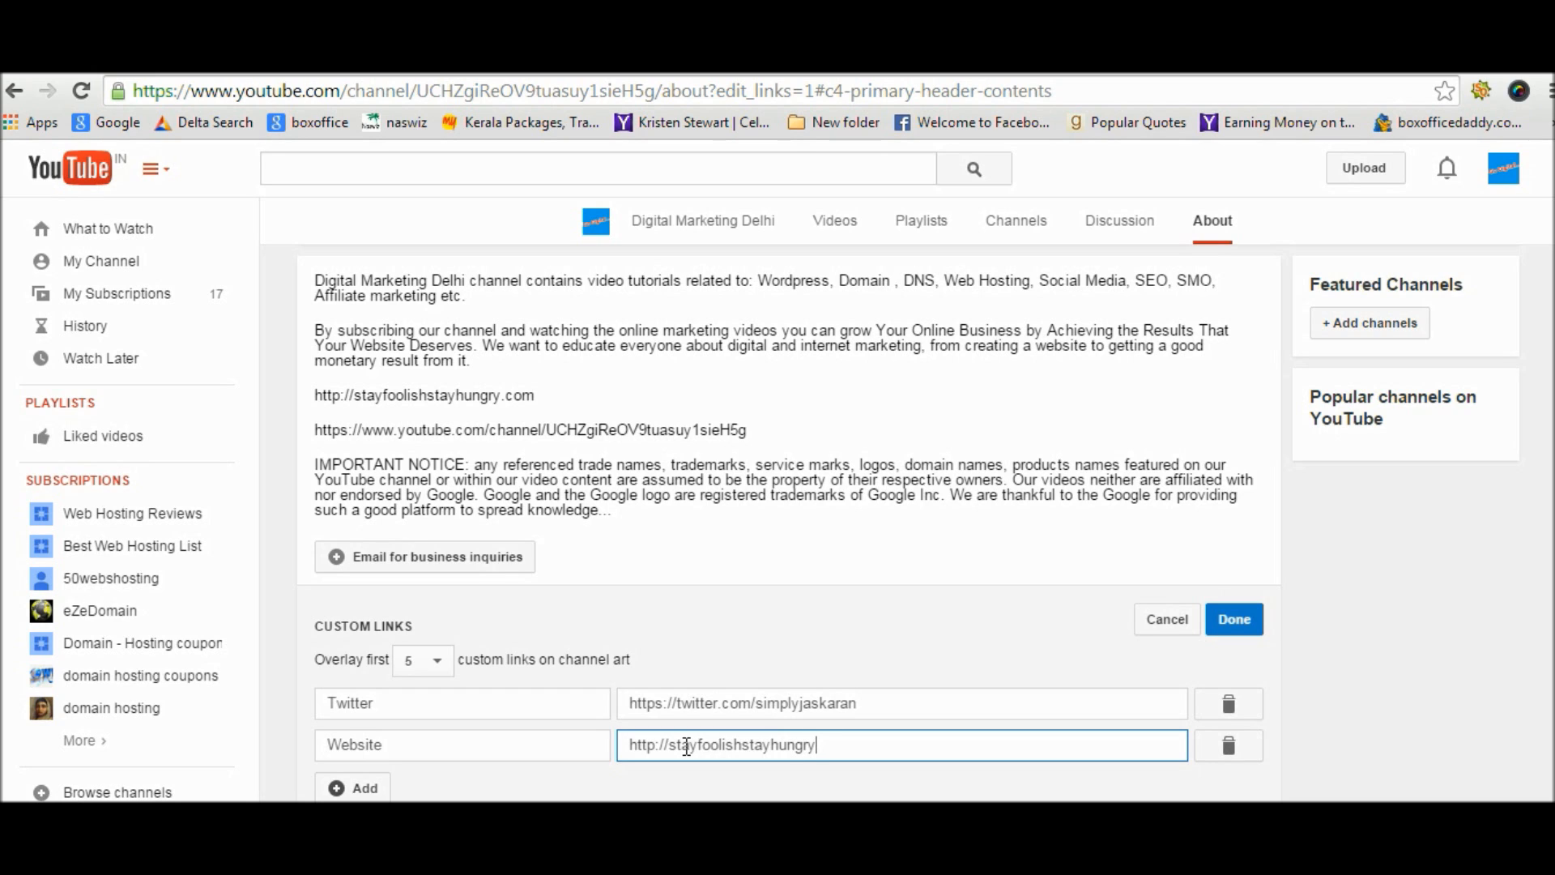
type(".com")
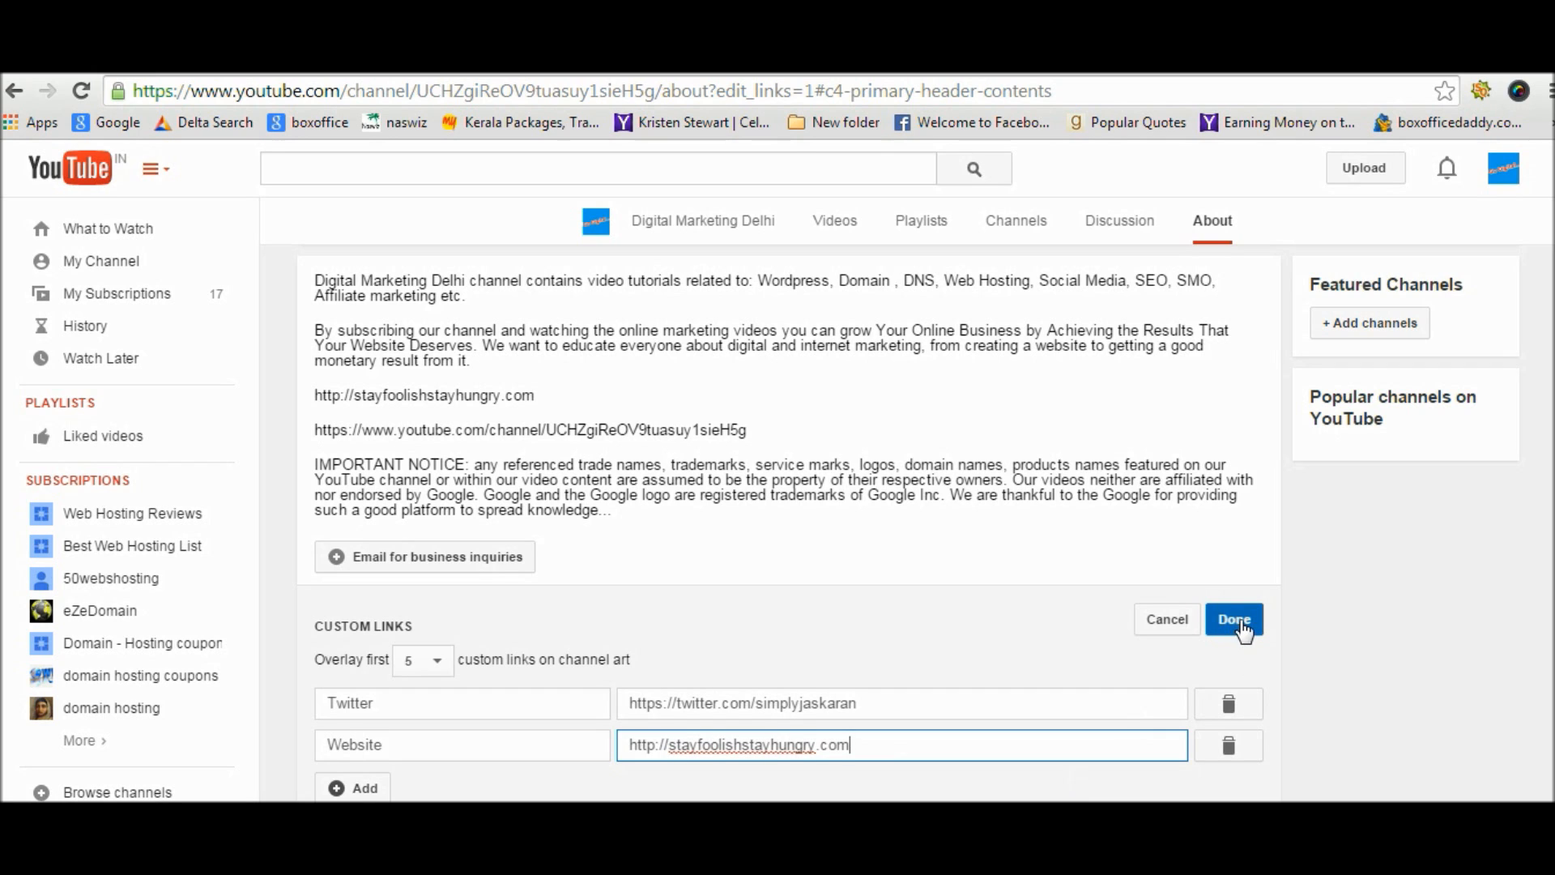
mouse_move(365, 787)
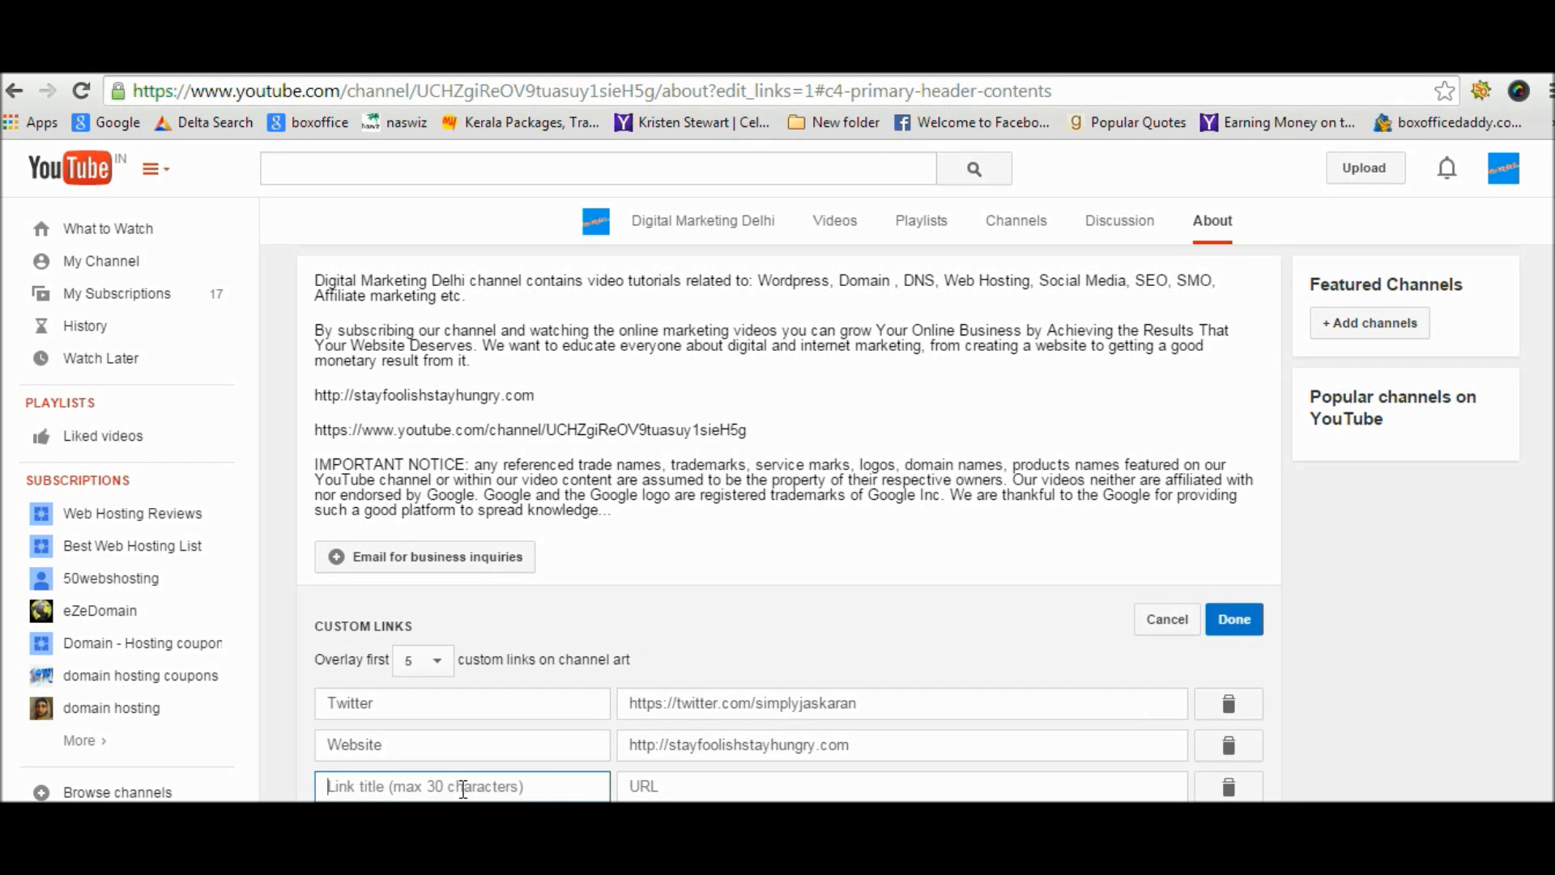
type("Faceboo")
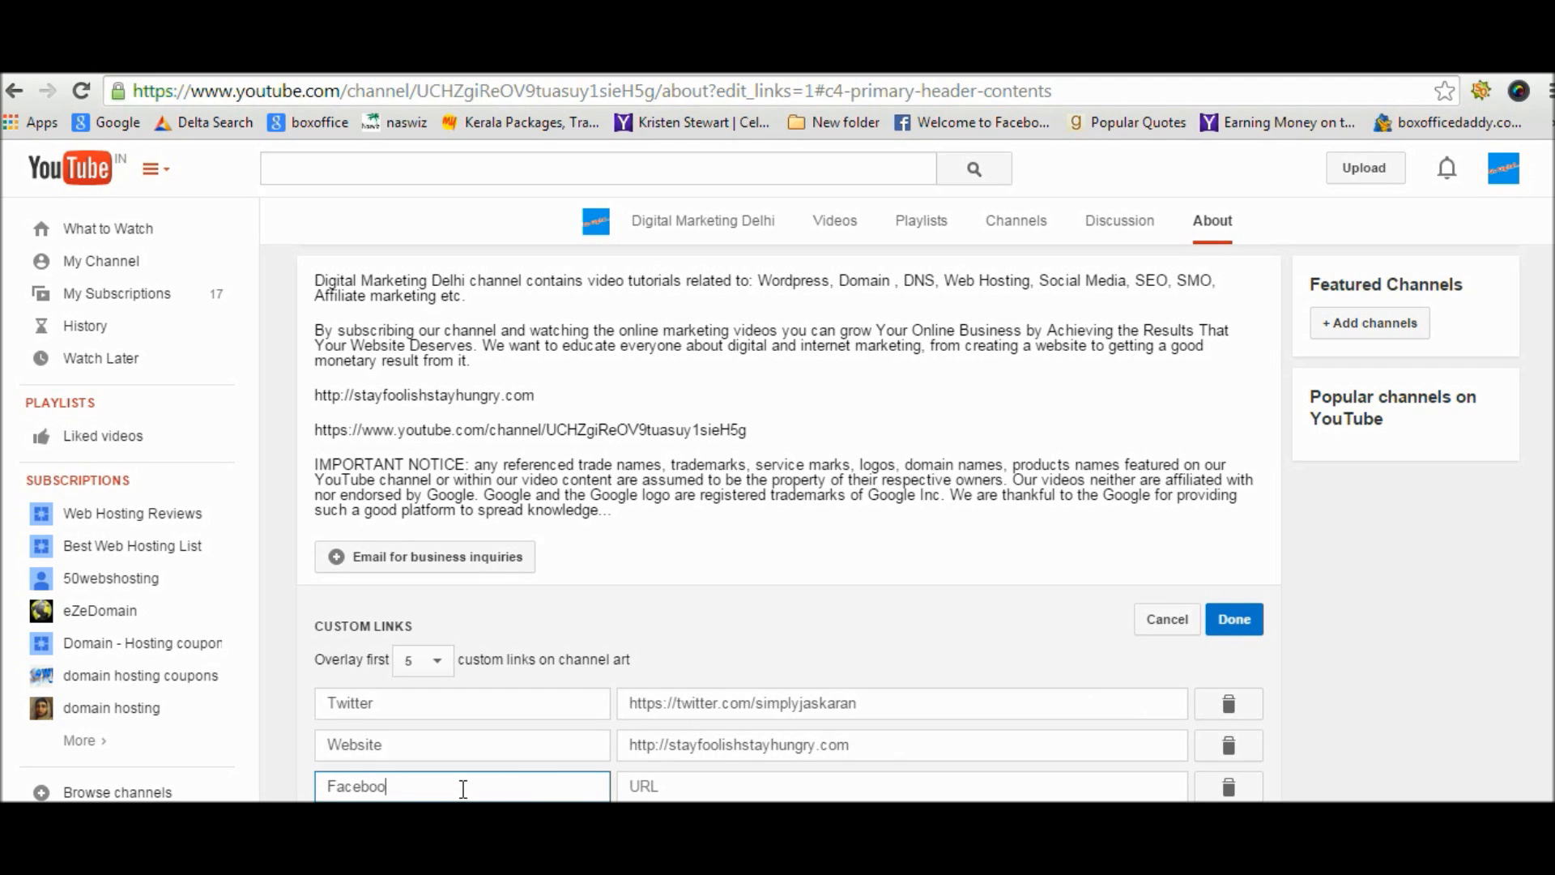
key("Backspace")
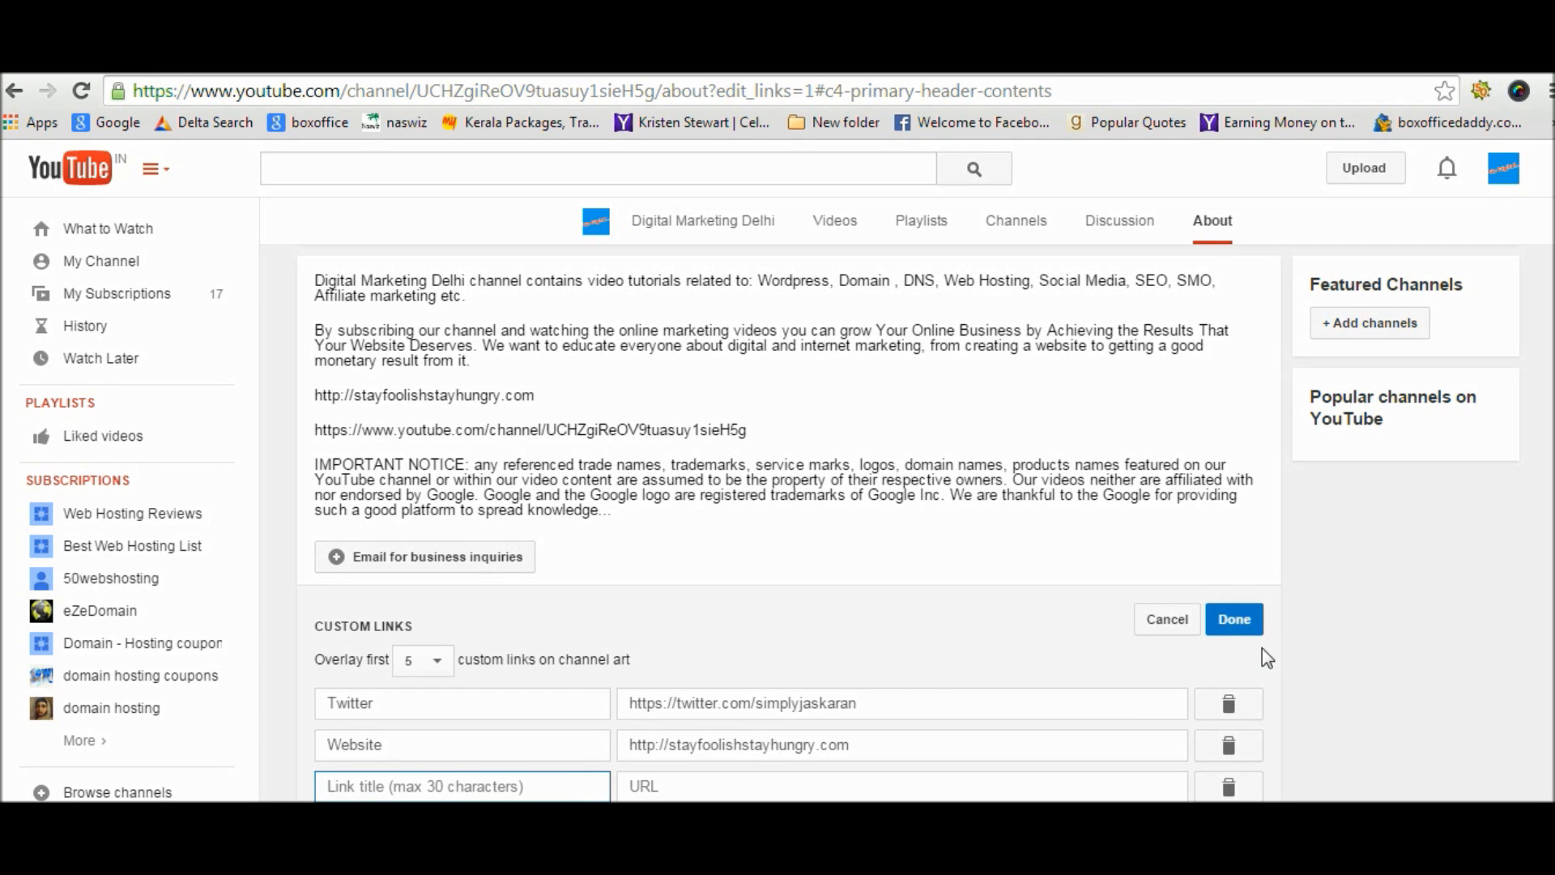
- Save the custom links so About lists Twitter, Website and Google+
left_click(1234, 619)
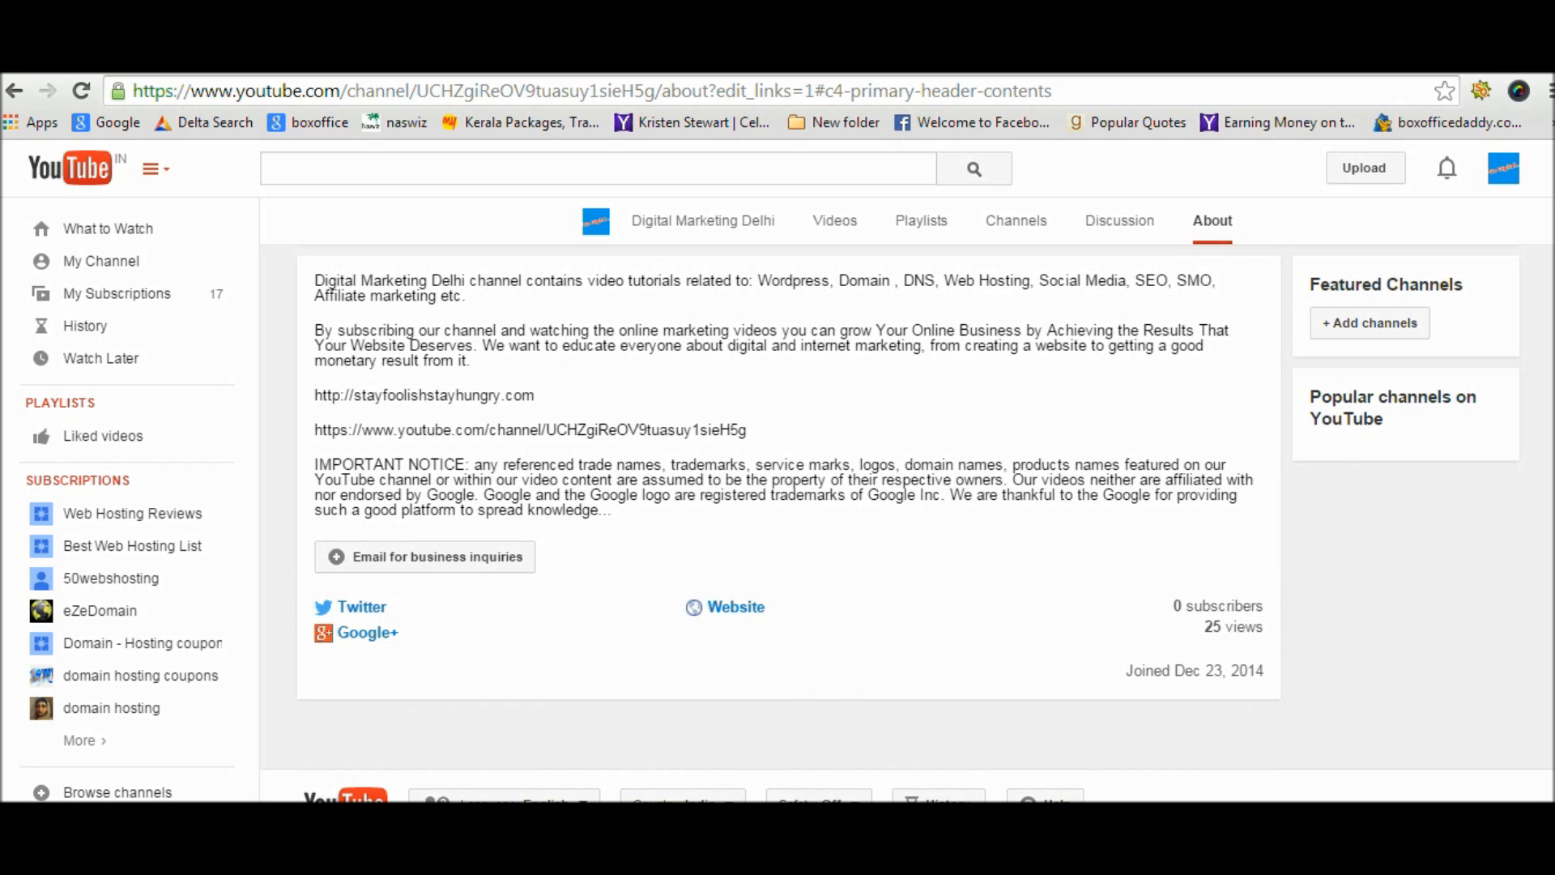
mouse_move(364, 616)
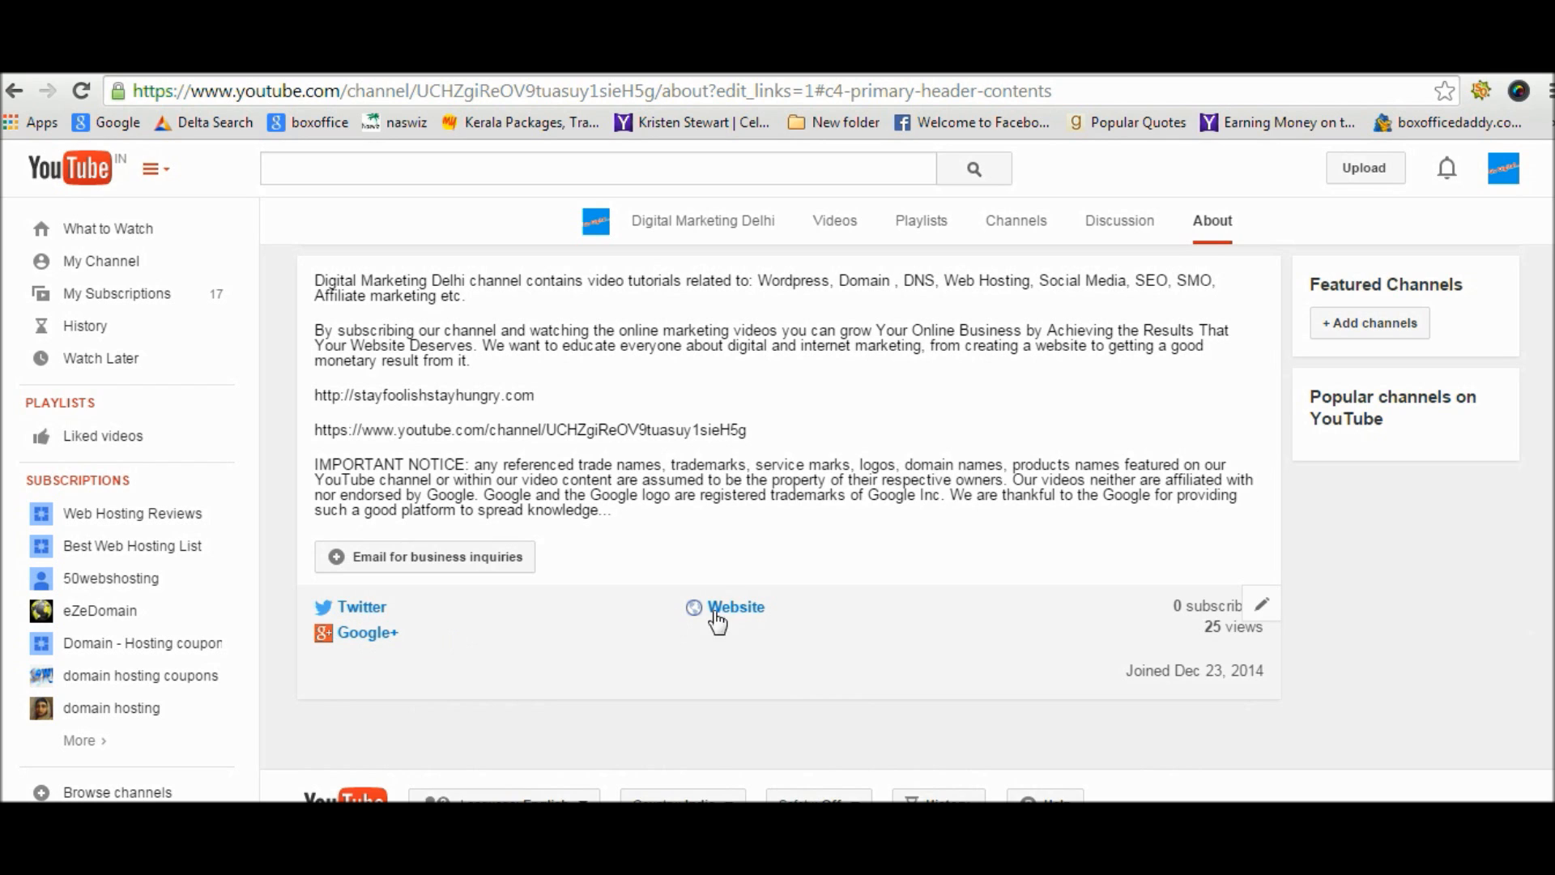
mouse_move(1411, 603)
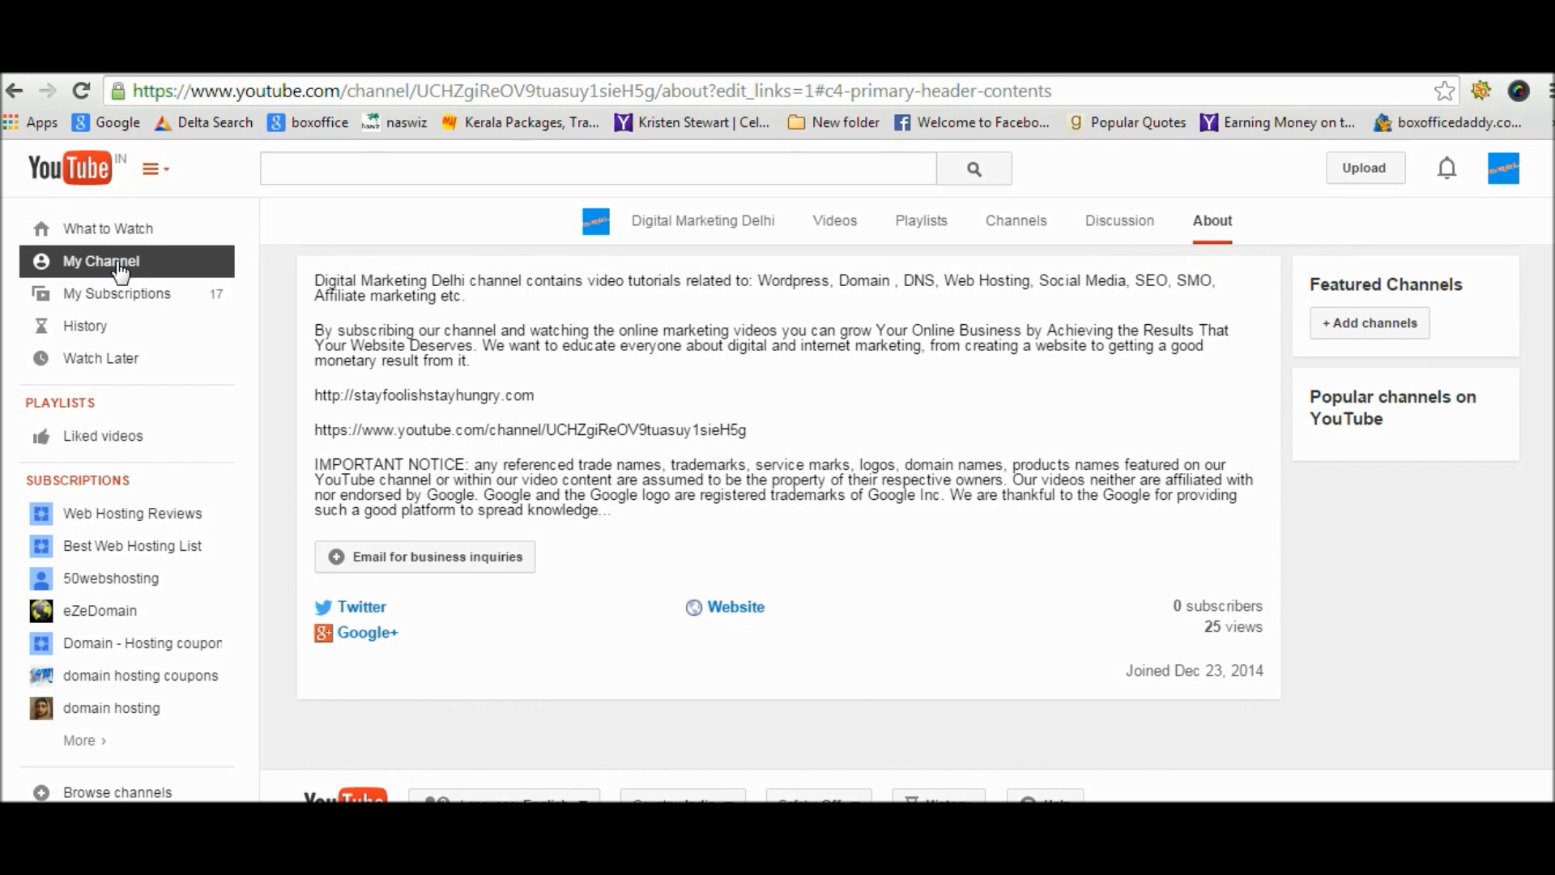
mouse_move(118, 260)
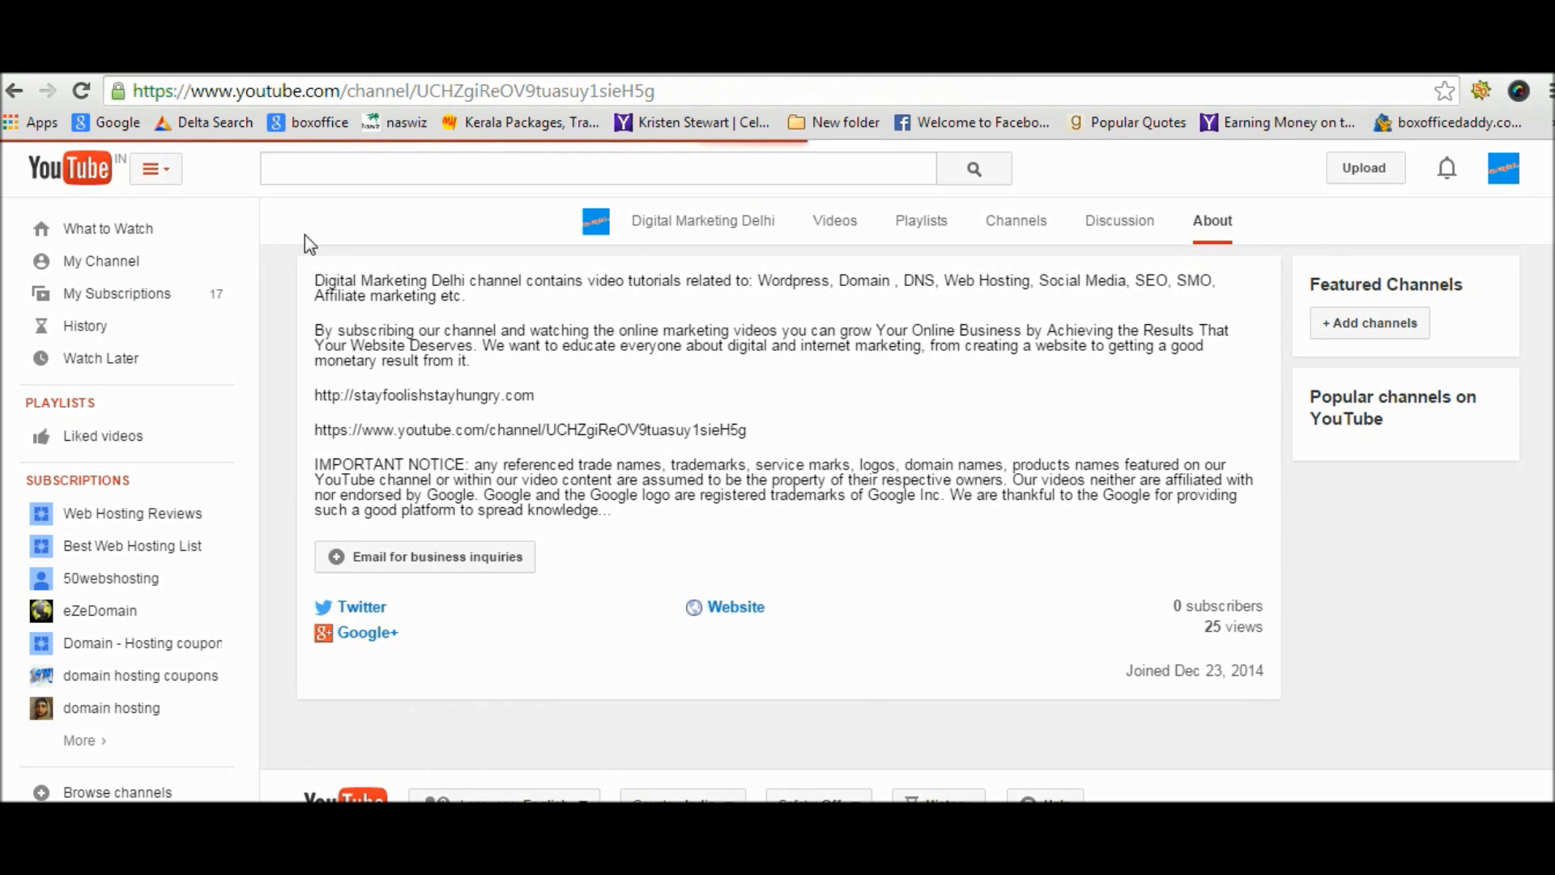
- Go to My Channel to see the Twitter, website and Google+ icons on the banner
left_click(101, 261)
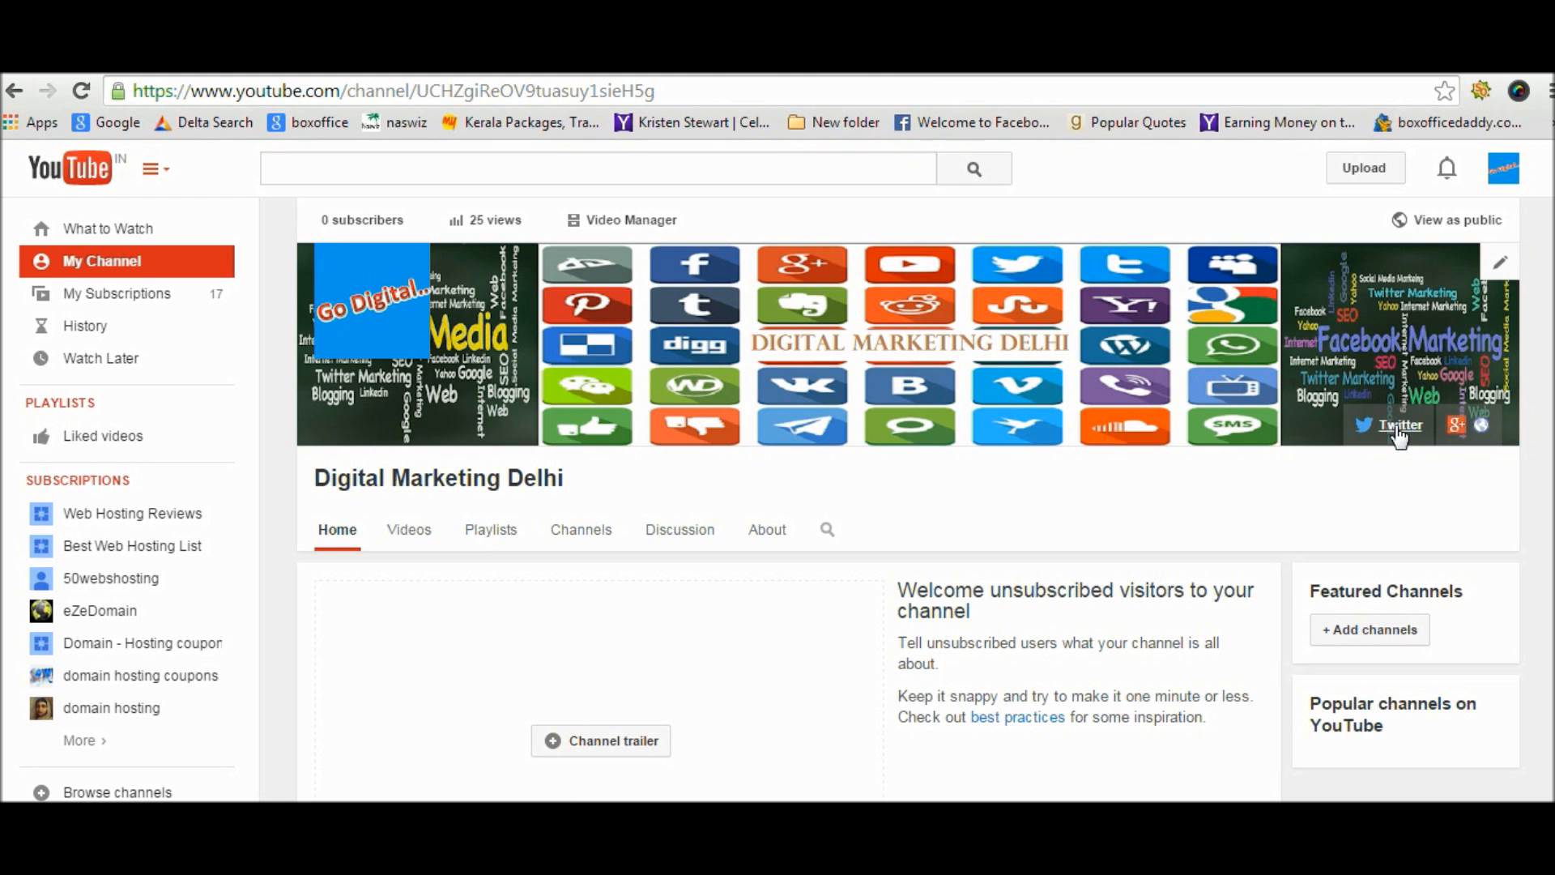
mouse_move(1453, 435)
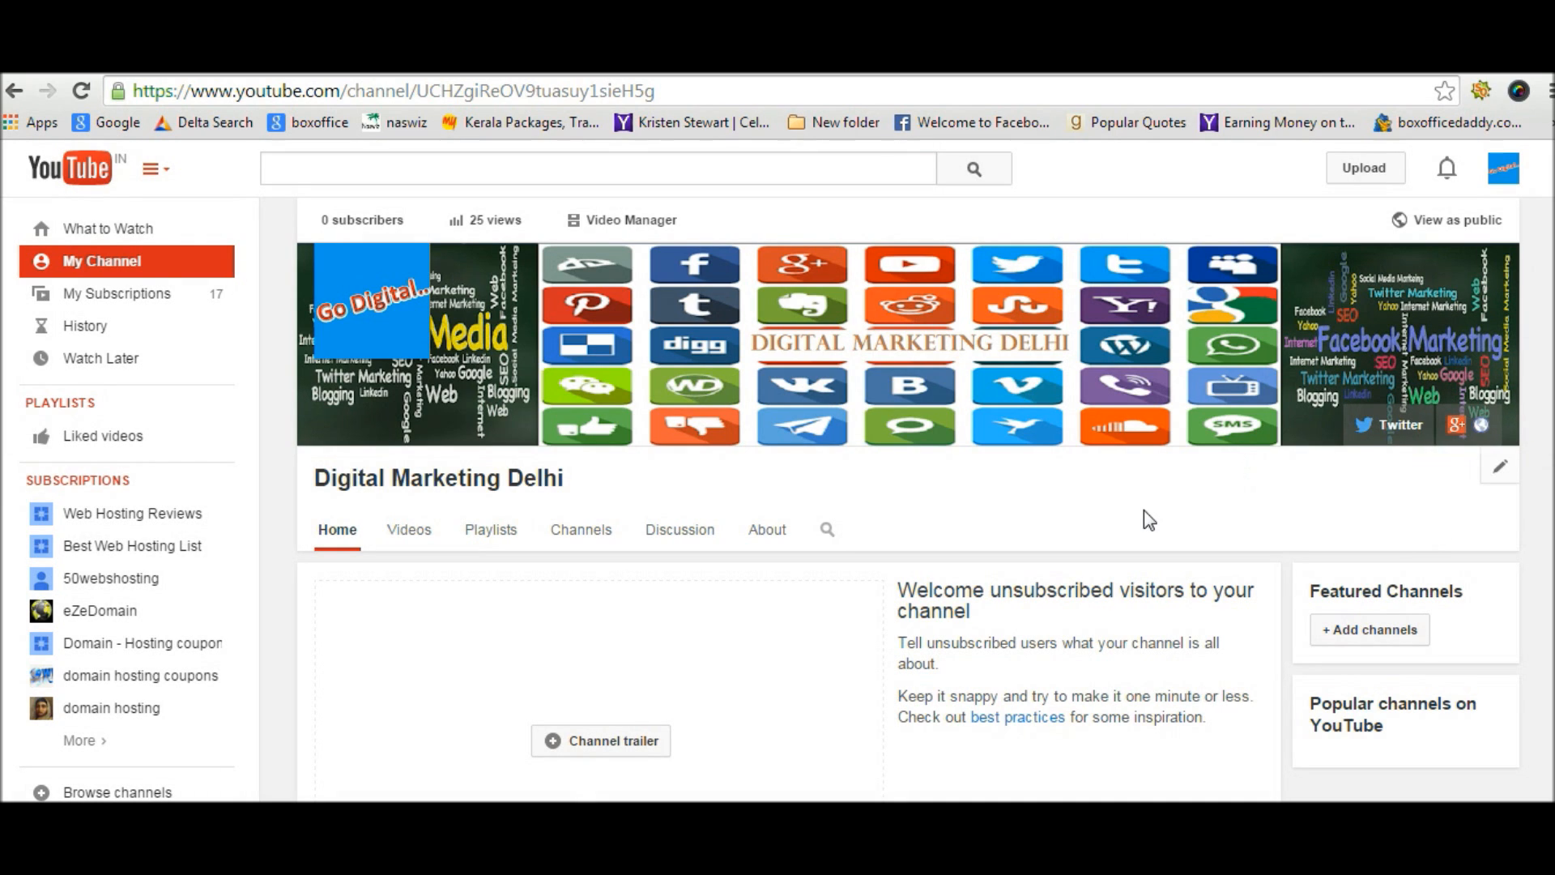
mouse_move(1187, 518)
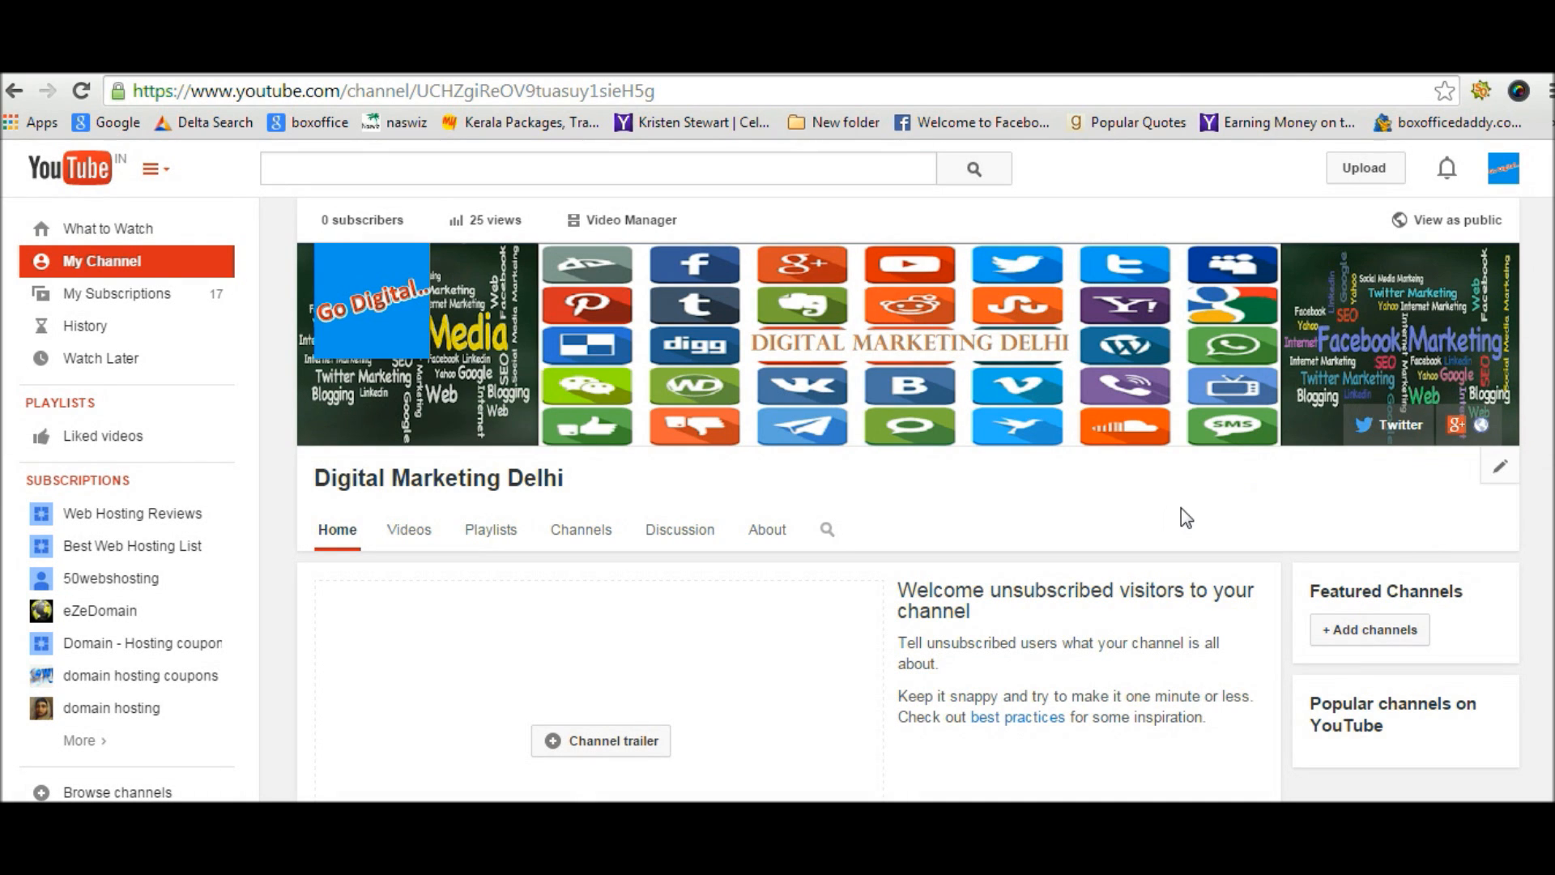